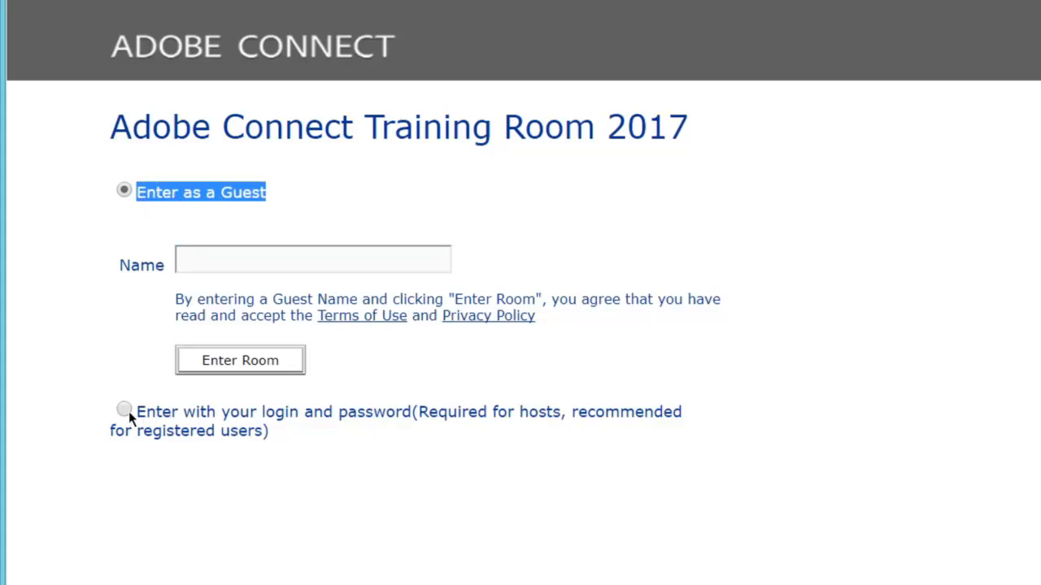
Choose guest entry over login-and-password and enter the guest name 'HUnter', accepting the suggested full name
left_click(123, 411)
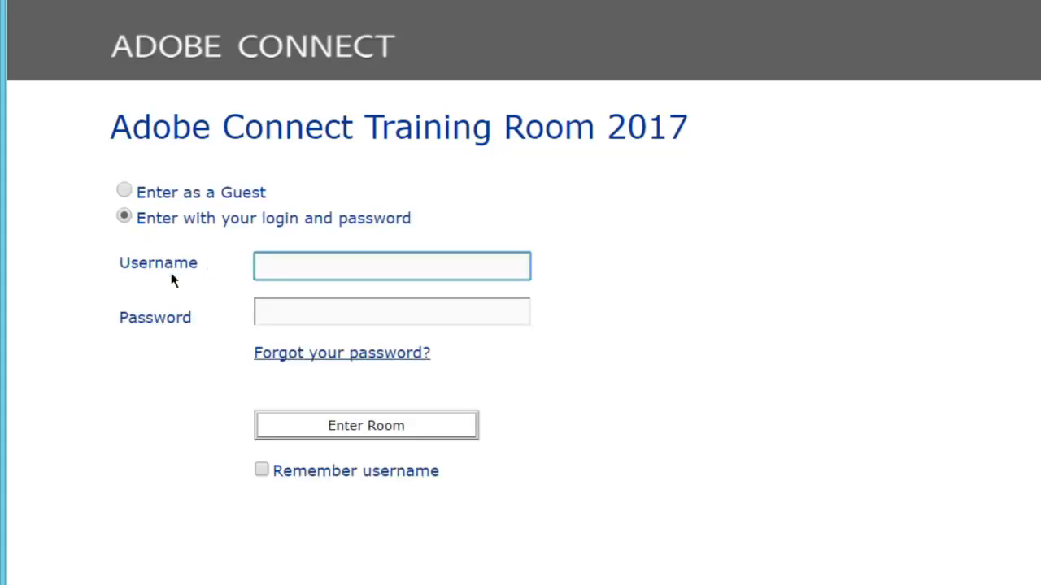
mouse_move(147, 247)
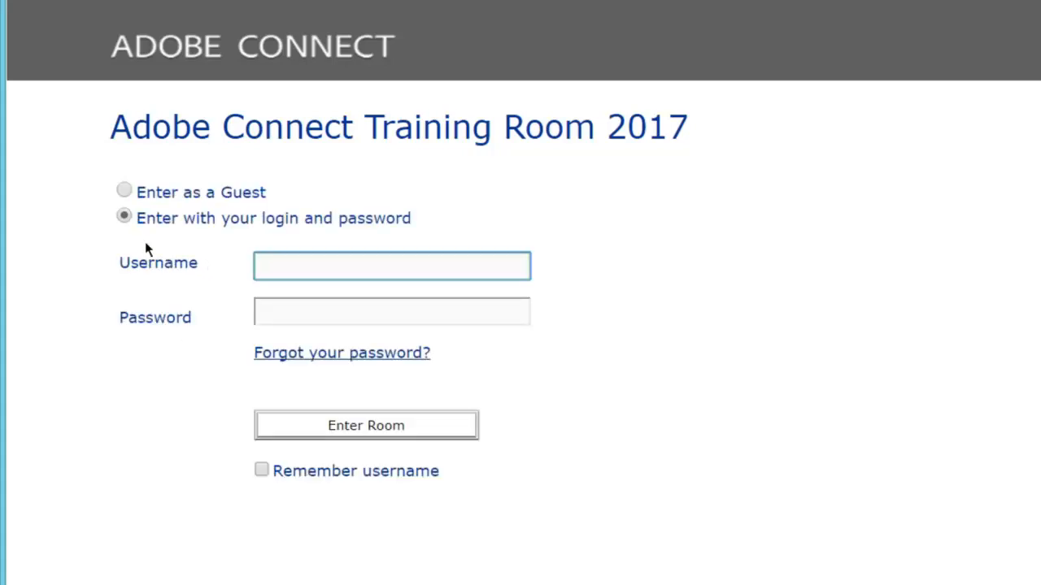
left_click(124, 192)
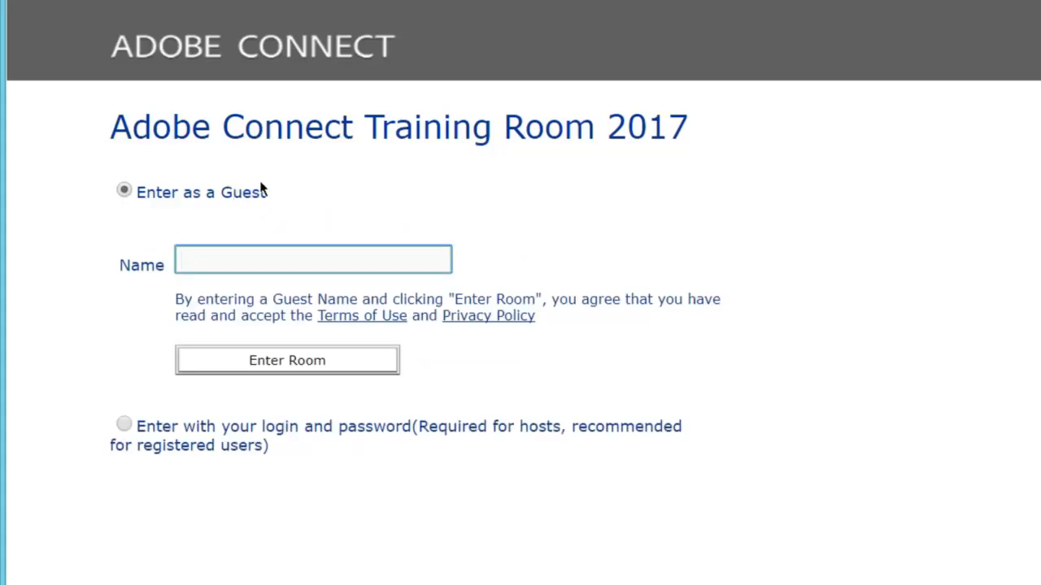
type("HUnter Mozer")
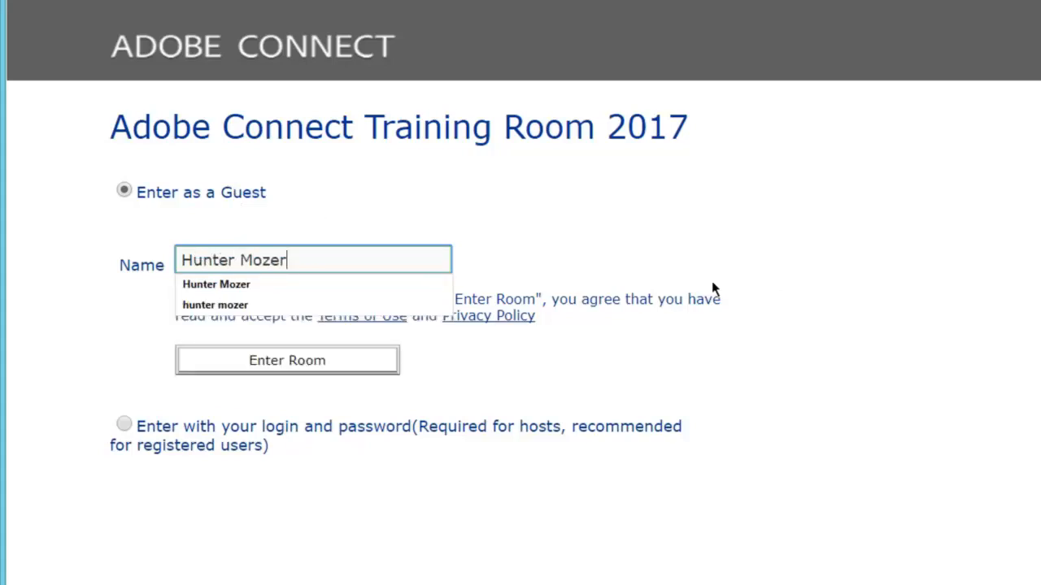
left_click(296, 260)
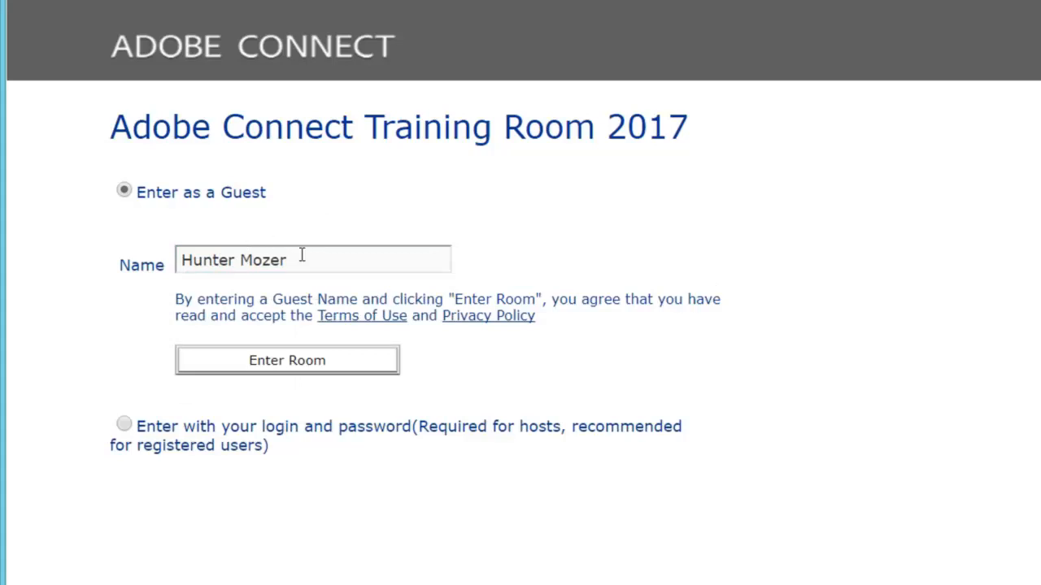
mouse_move(236, 361)
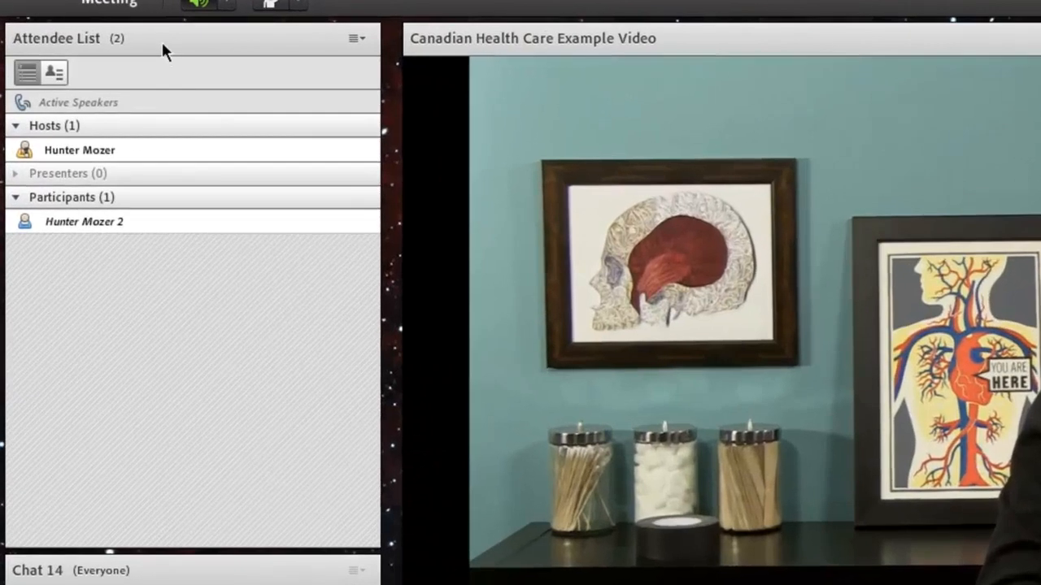
Select the guest's own entry under Participants in the Attendee List pod
left_click(85, 222)
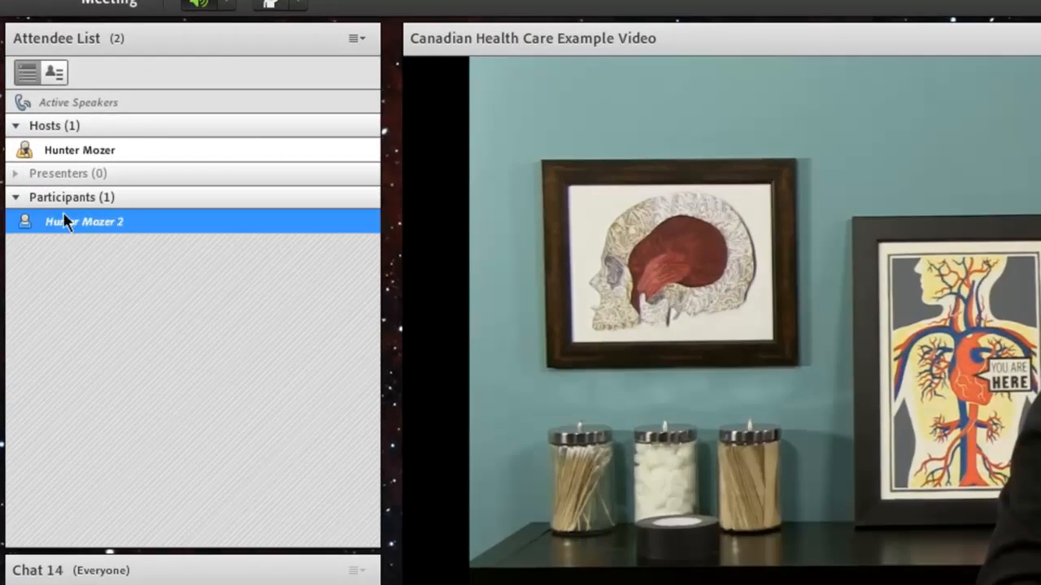
mouse_move(94, 231)
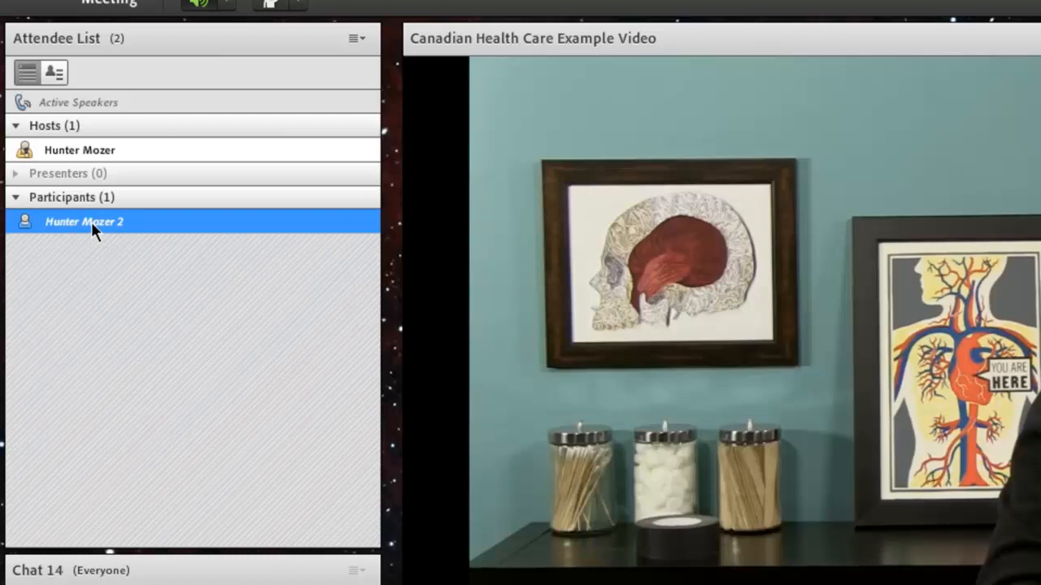
scroll("down", 3)
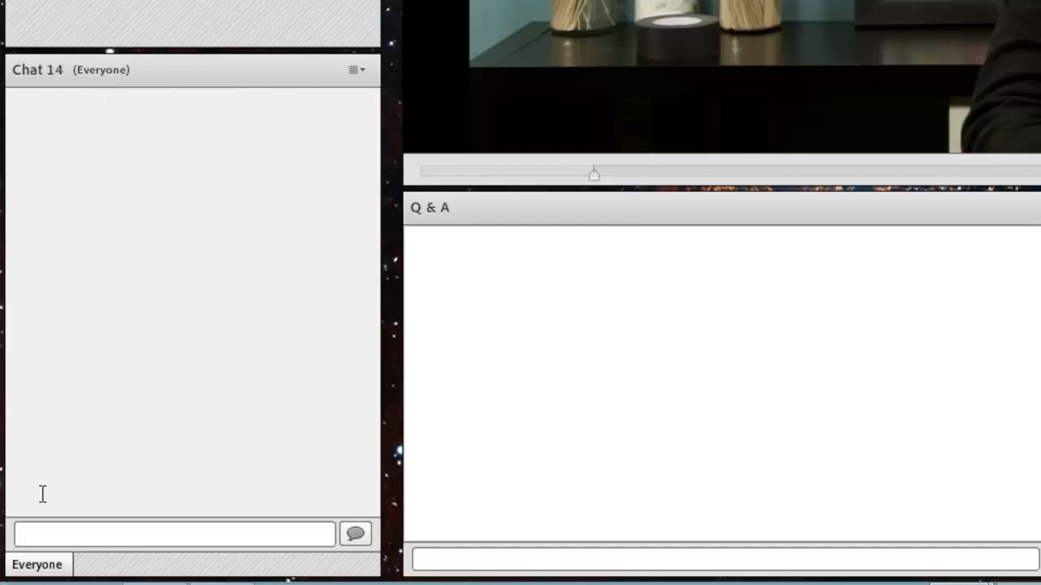
Send the greeting 'Hey' to everyone in the Chat pod
left_click(176, 536)
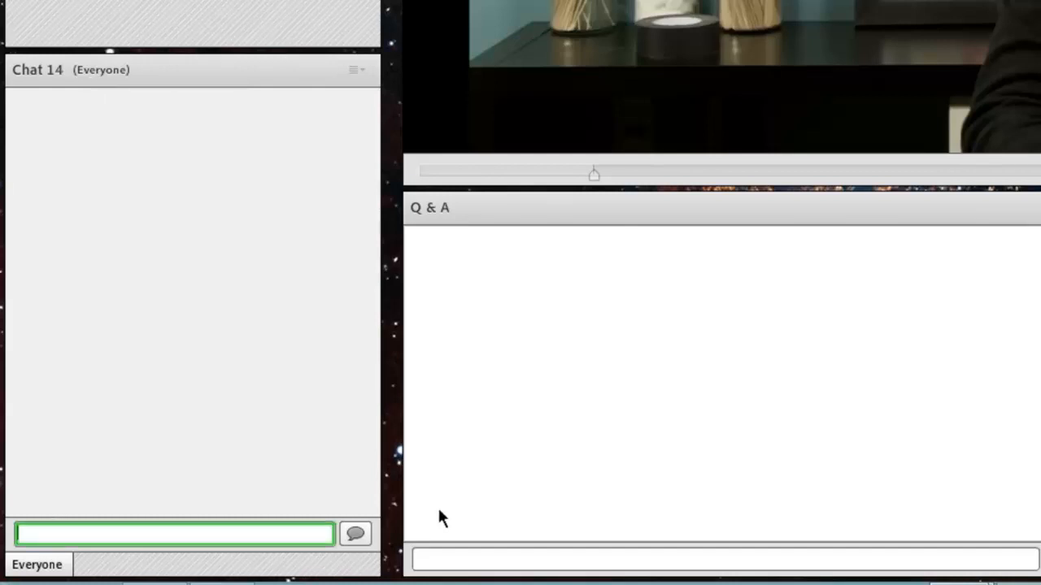
type("Hey")
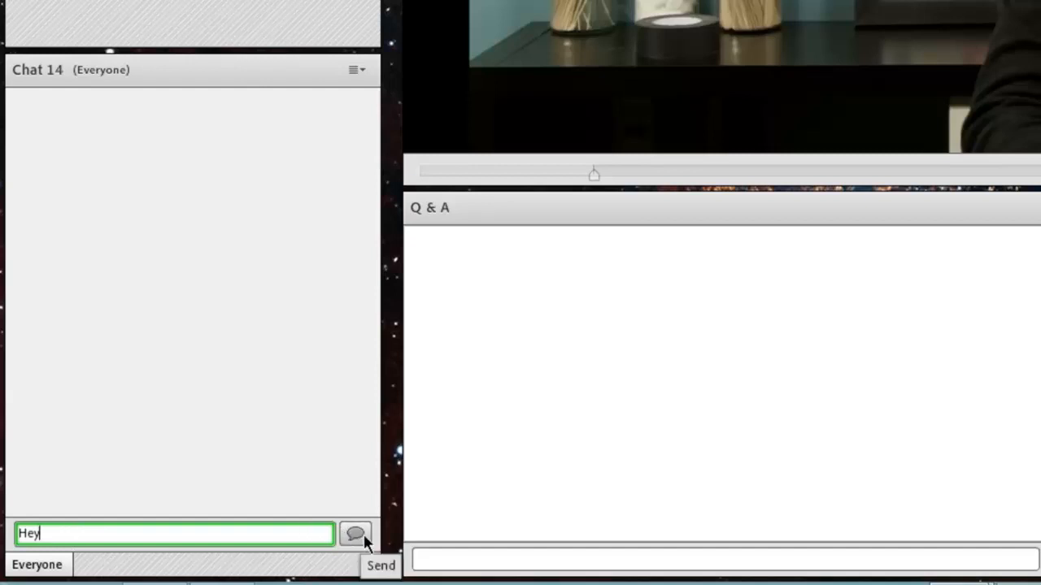
left_click(355, 535)
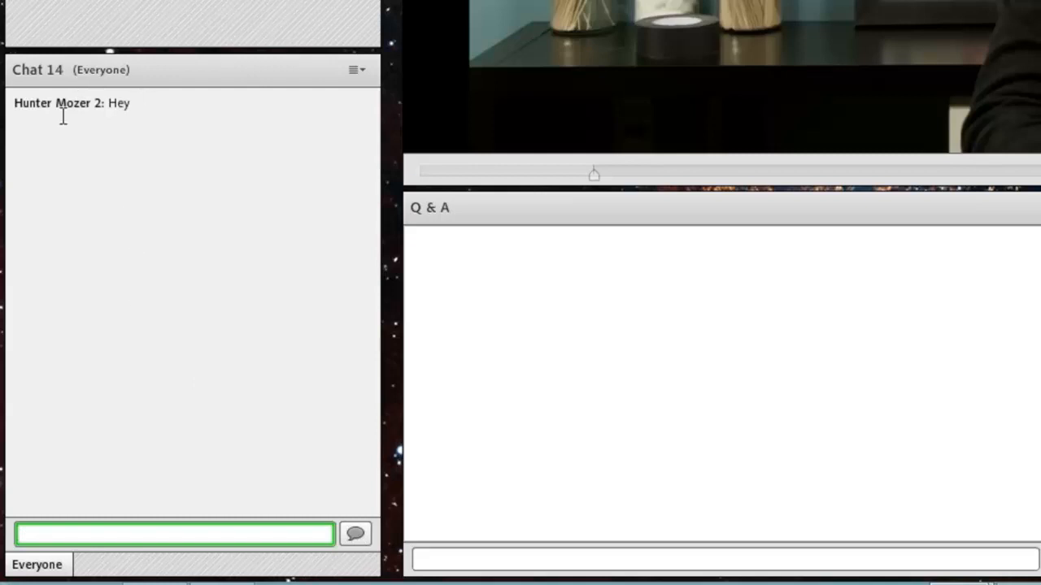
mouse_move(120, 127)
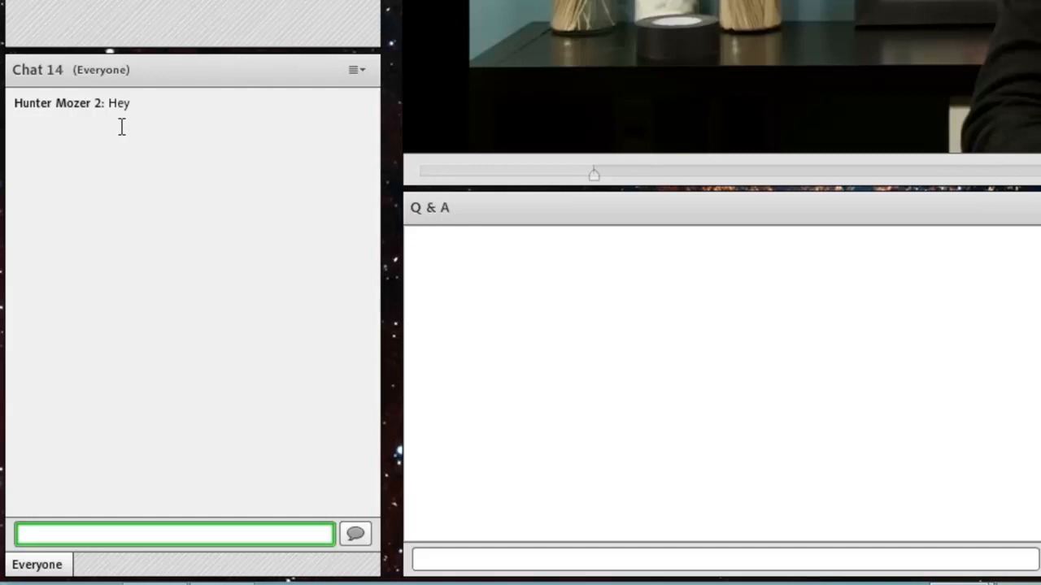
mouse_move(143, 104)
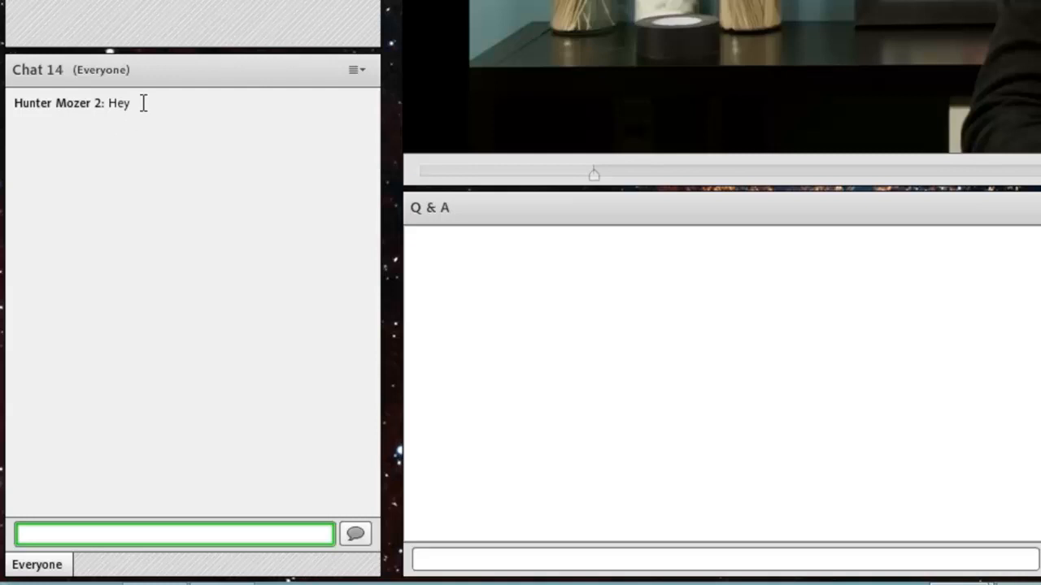
mouse_move(348, 72)
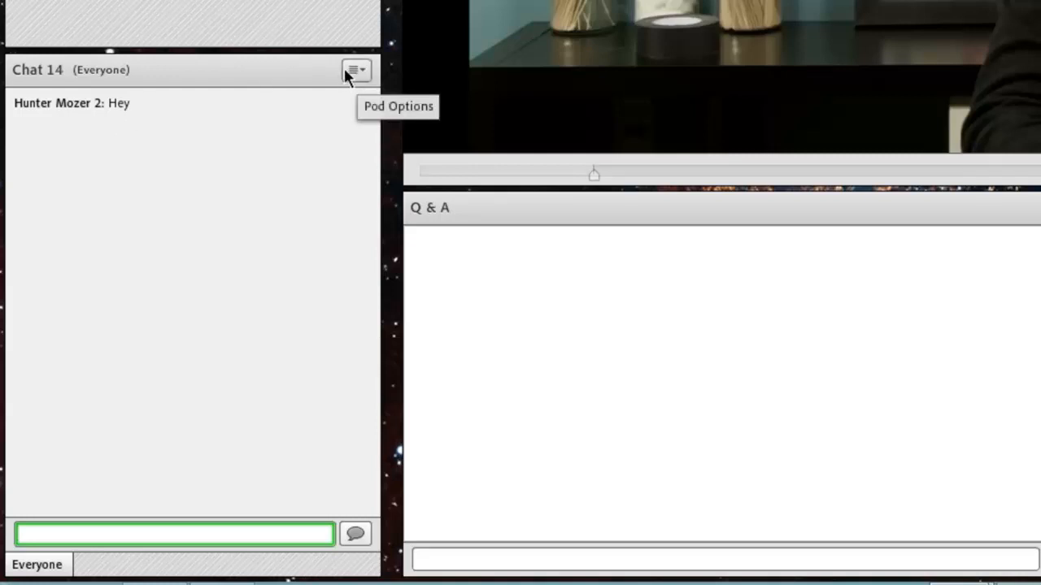
Set chat text size to 14, pick a green chat colour, and post 'How are you?'
left_click(354, 70)
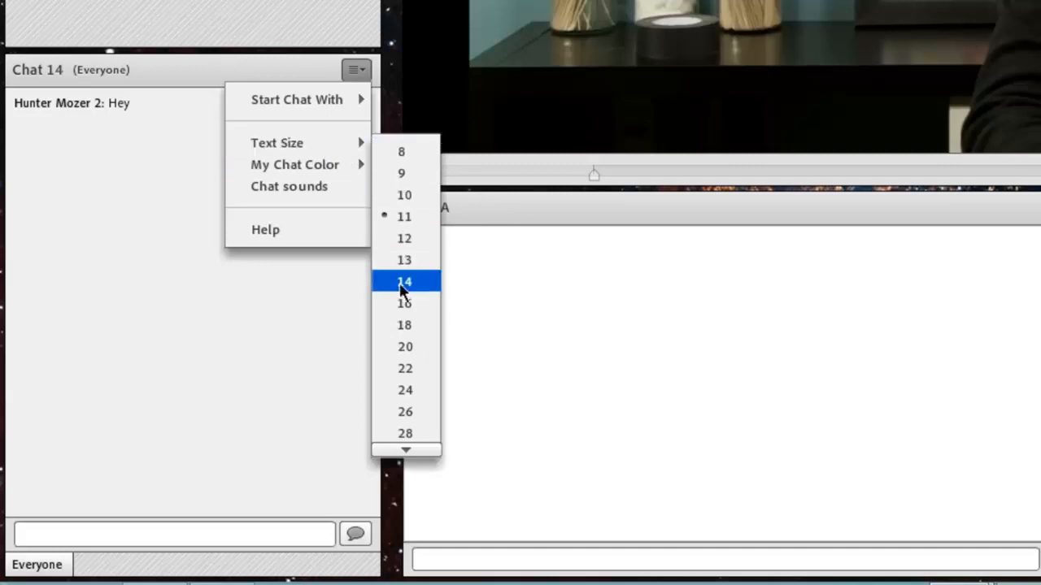
left_click(405, 281)
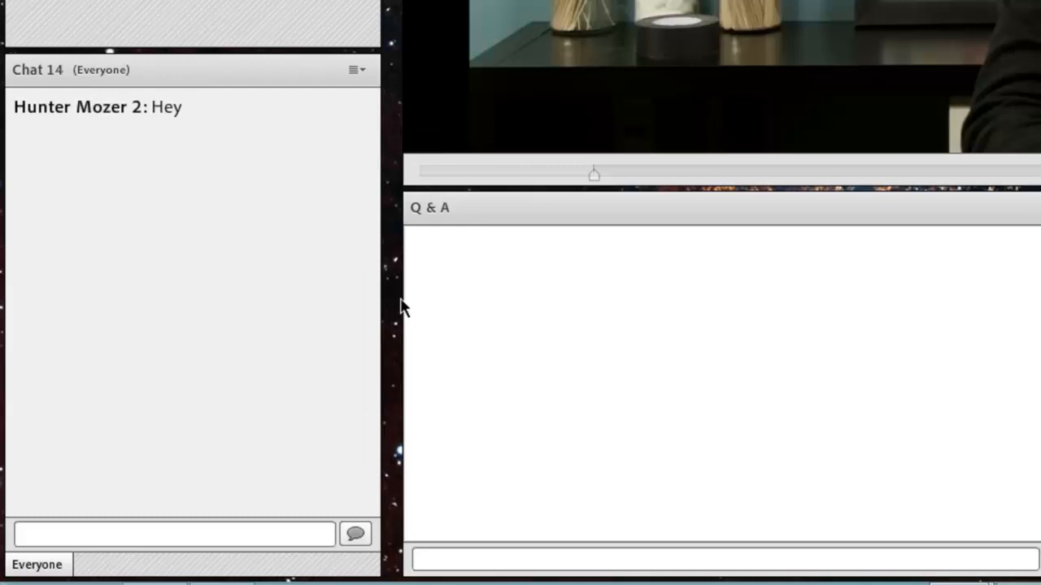
mouse_move(191, 155)
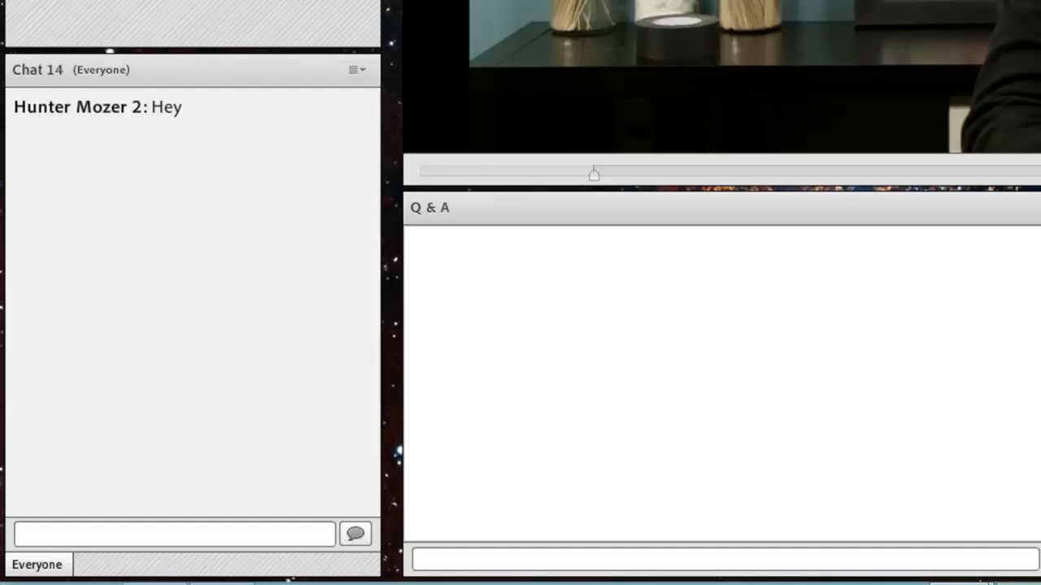
left_click(354, 68)
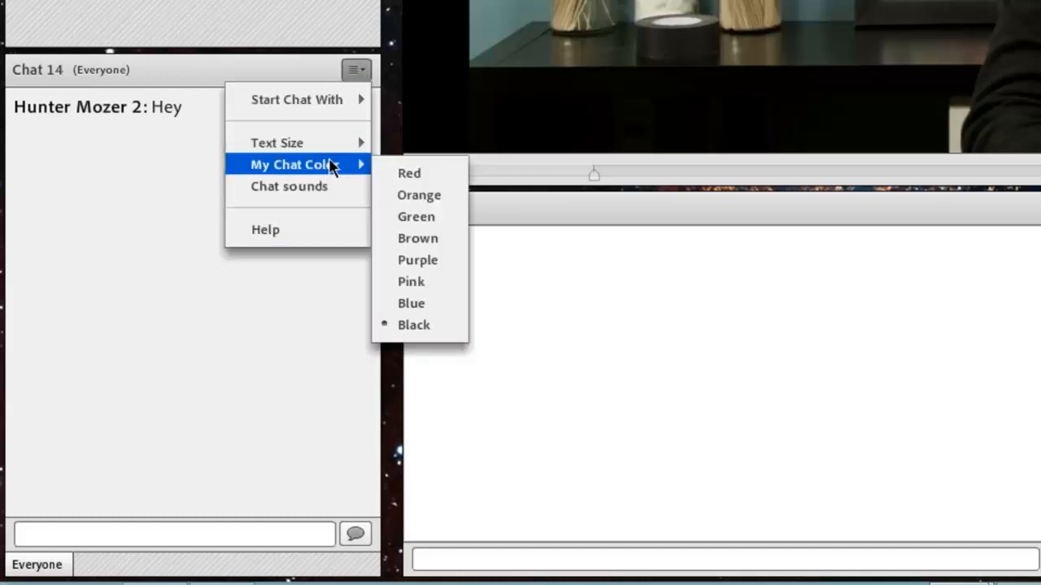
mouse_move(410, 172)
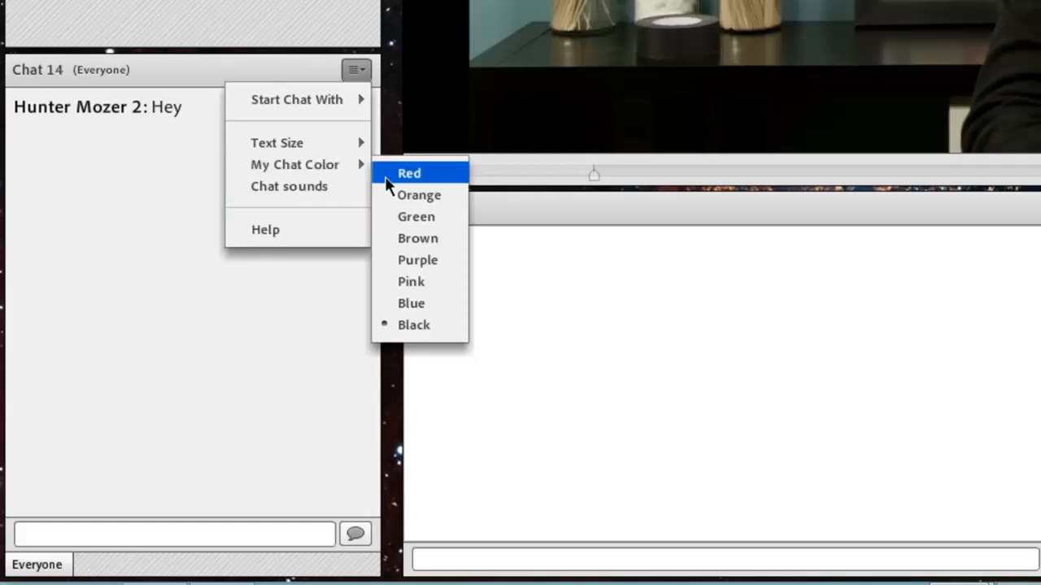
mouse_move(404, 326)
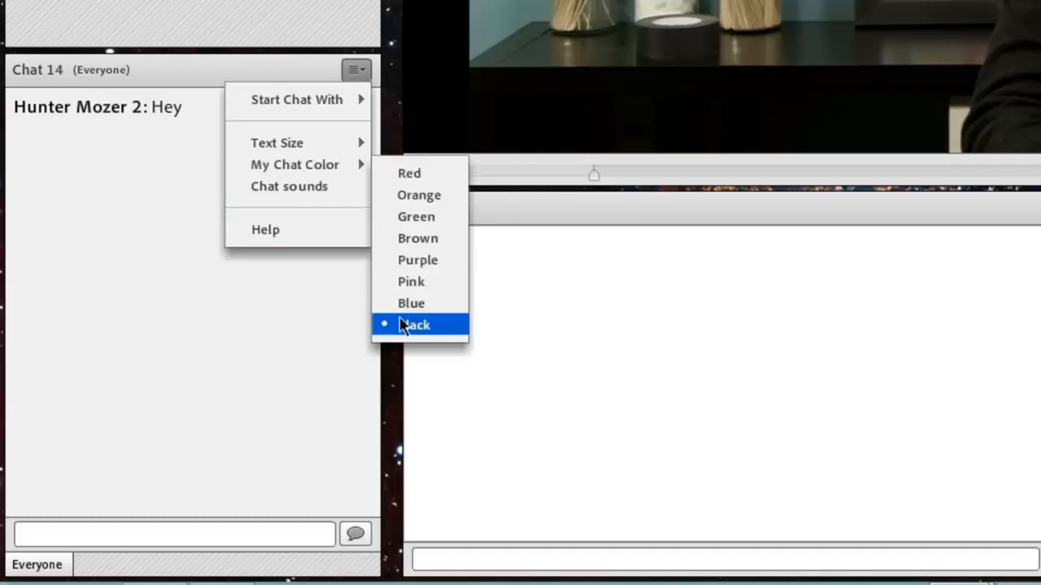
mouse_move(428, 216)
type("H")
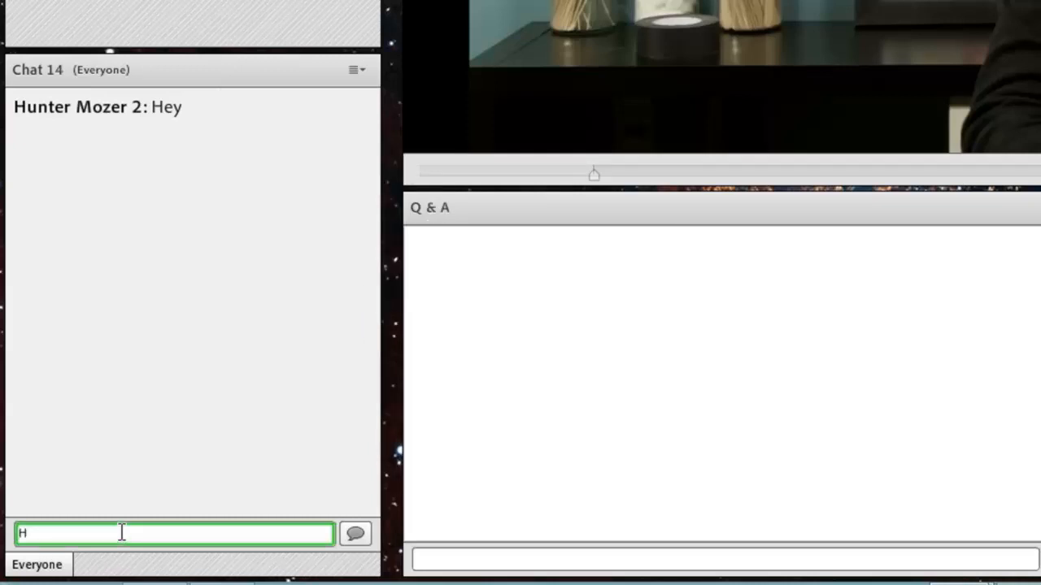
type("ow are you?")
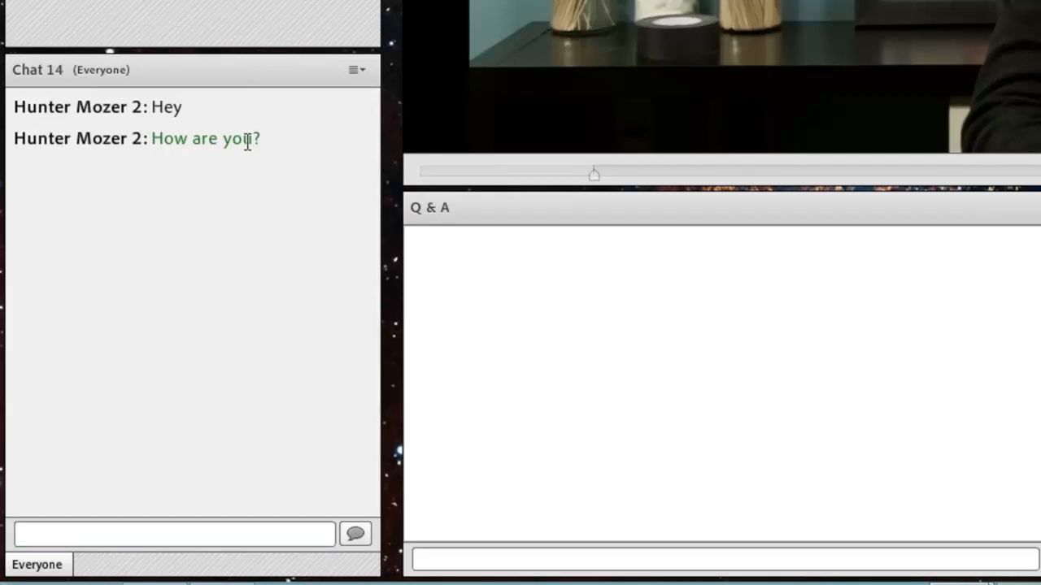
mouse_move(140, 246)
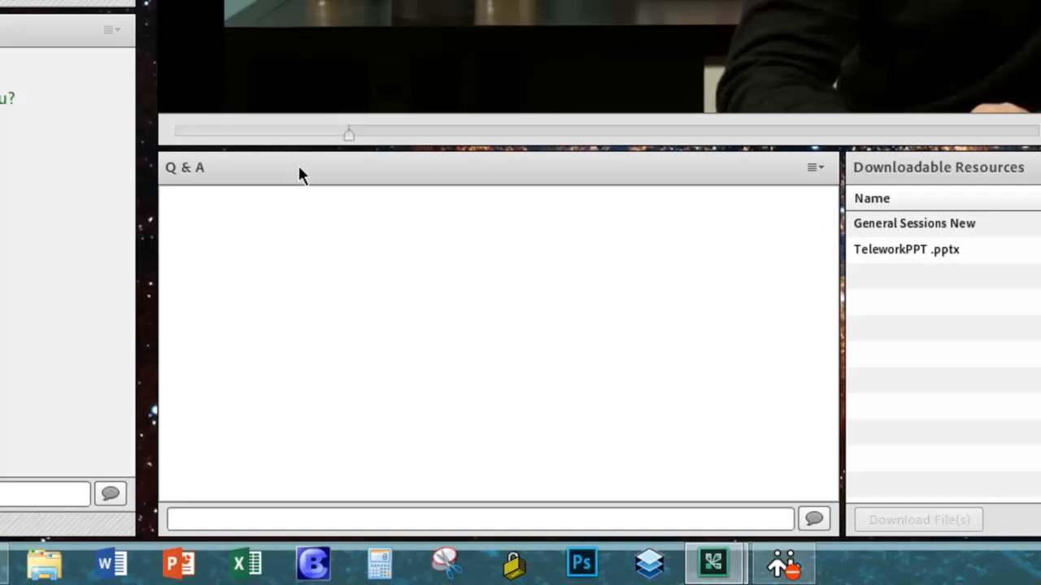
mouse_move(355, 176)
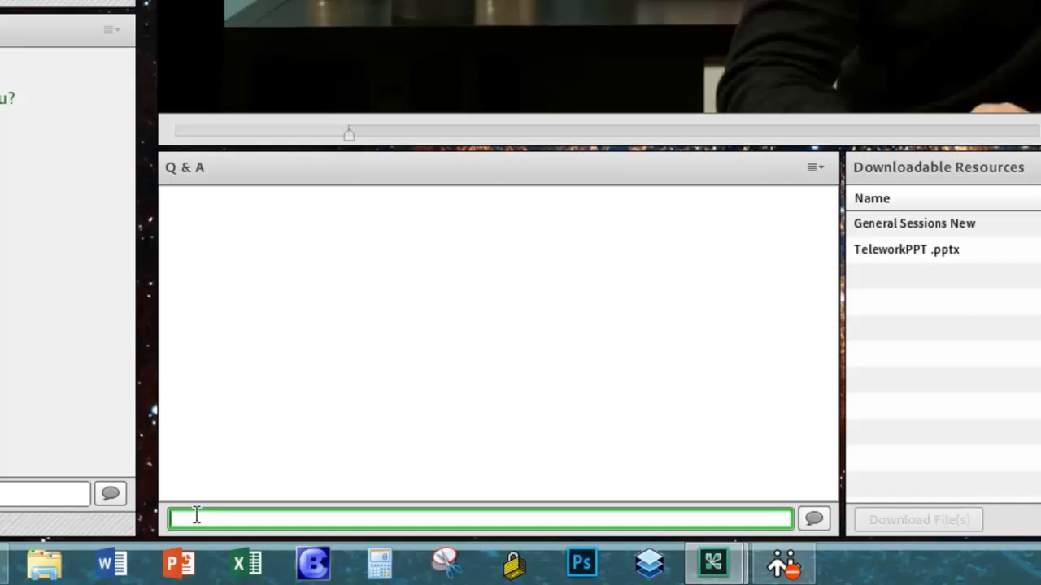
Submit 'Question' in the Q&A pod and view the host's answer beneath it
type("Question?")
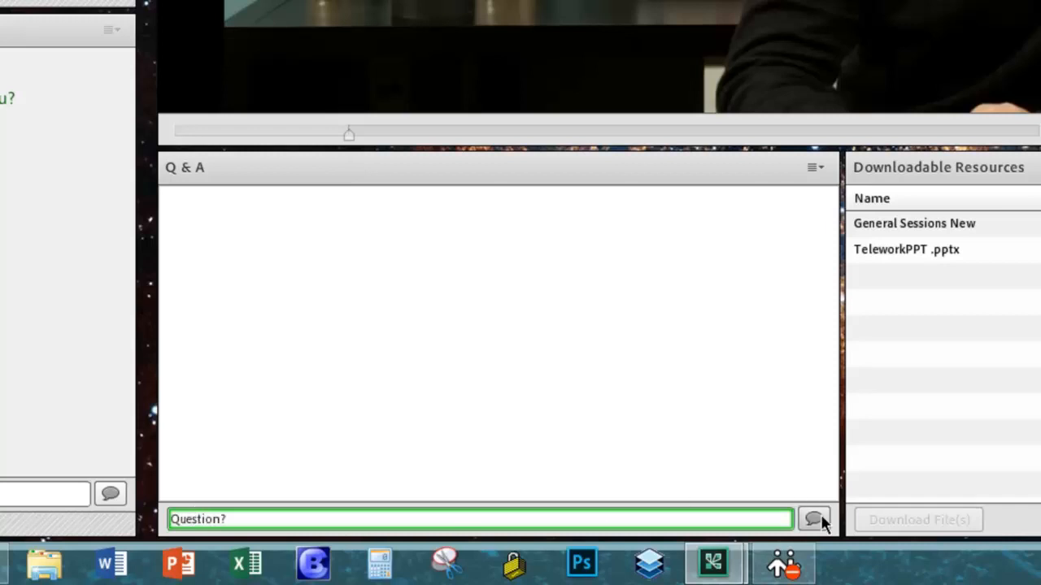
mouse_move(813, 520)
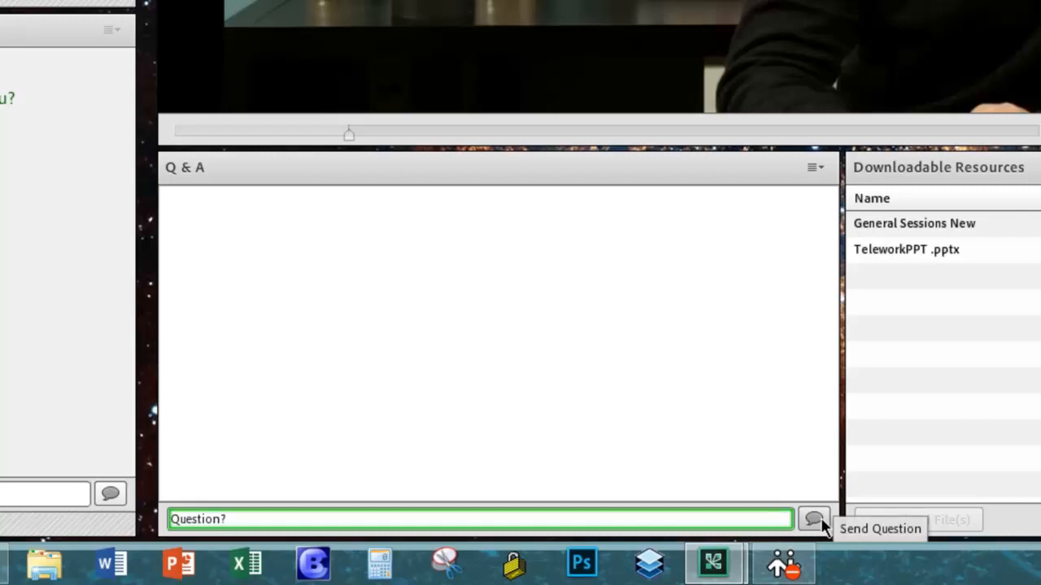
left_click(810, 521)
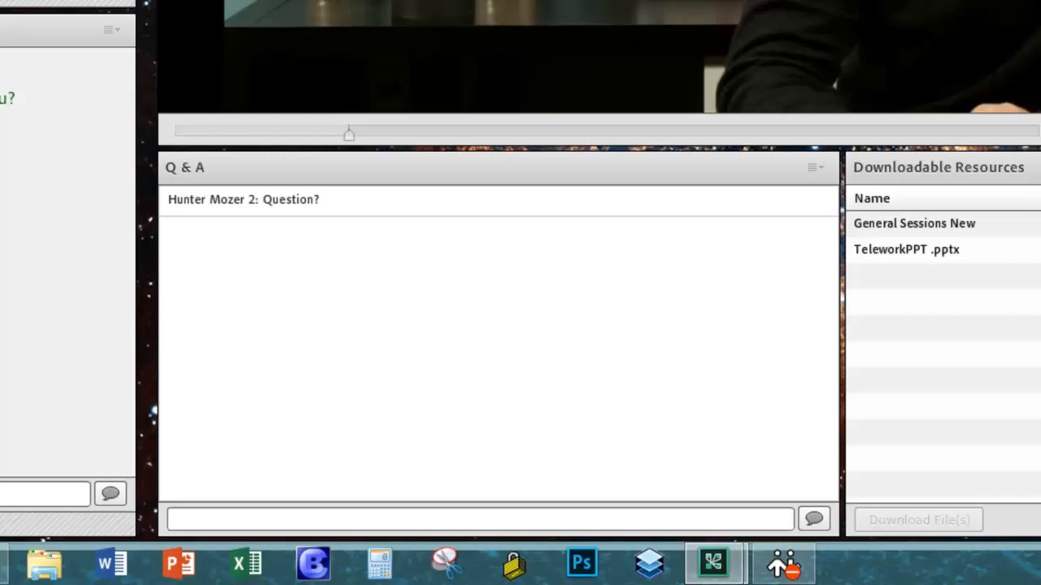
left_click(244, 200)
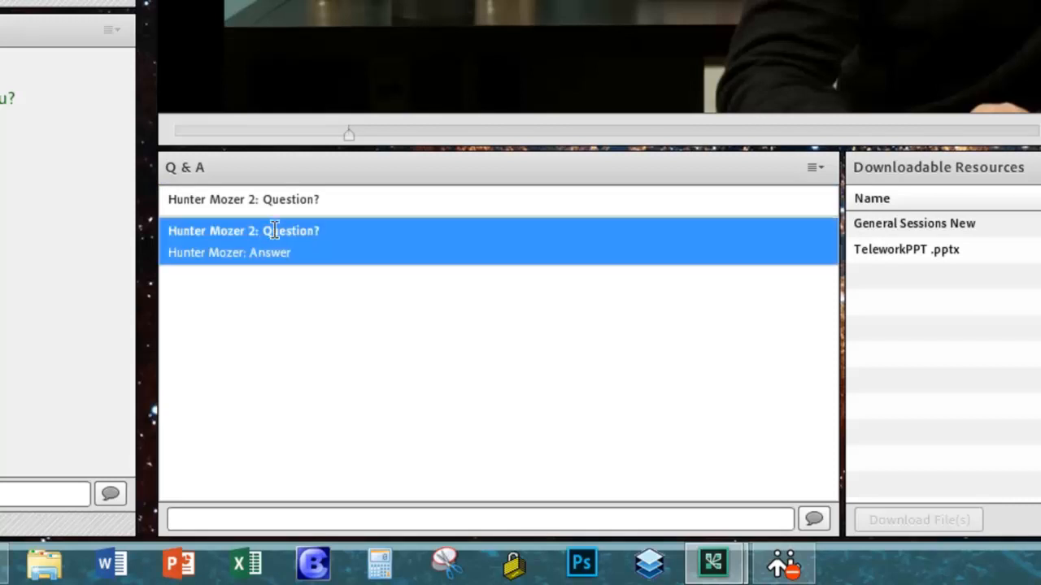
mouse_move(296, 231)
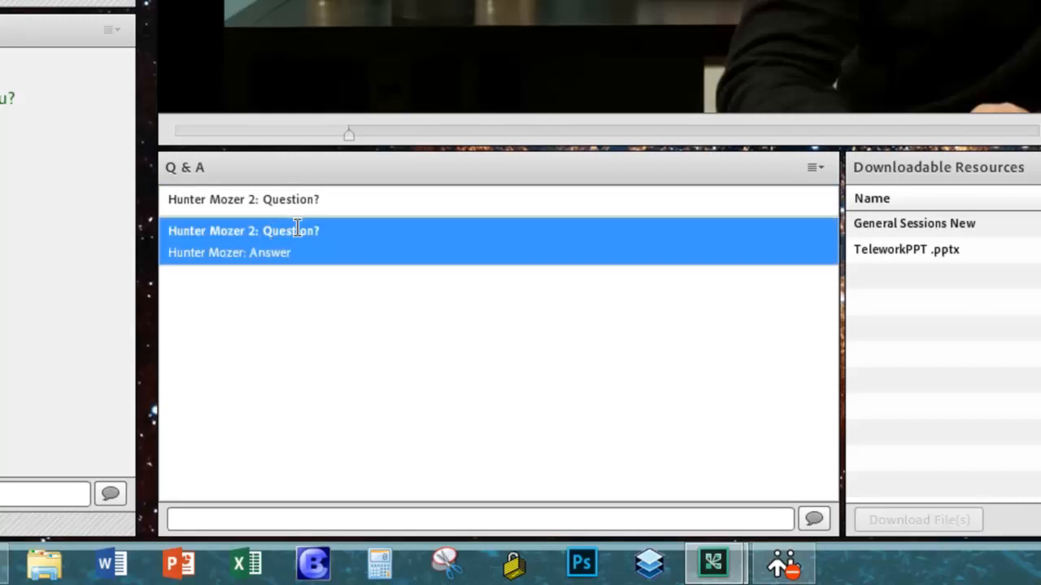
mouse_move(296, 227)
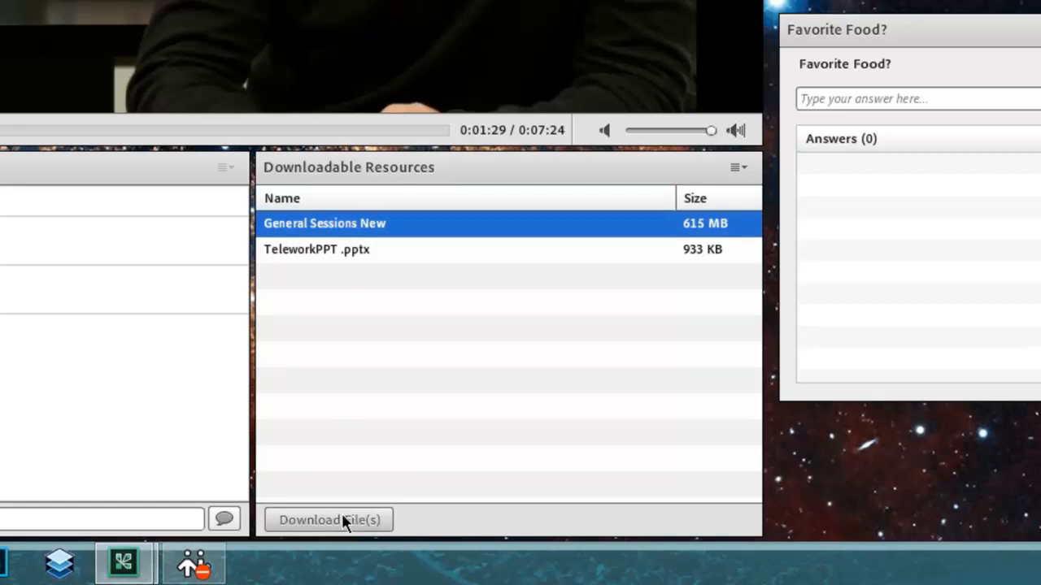
mouse_move(335, 527)
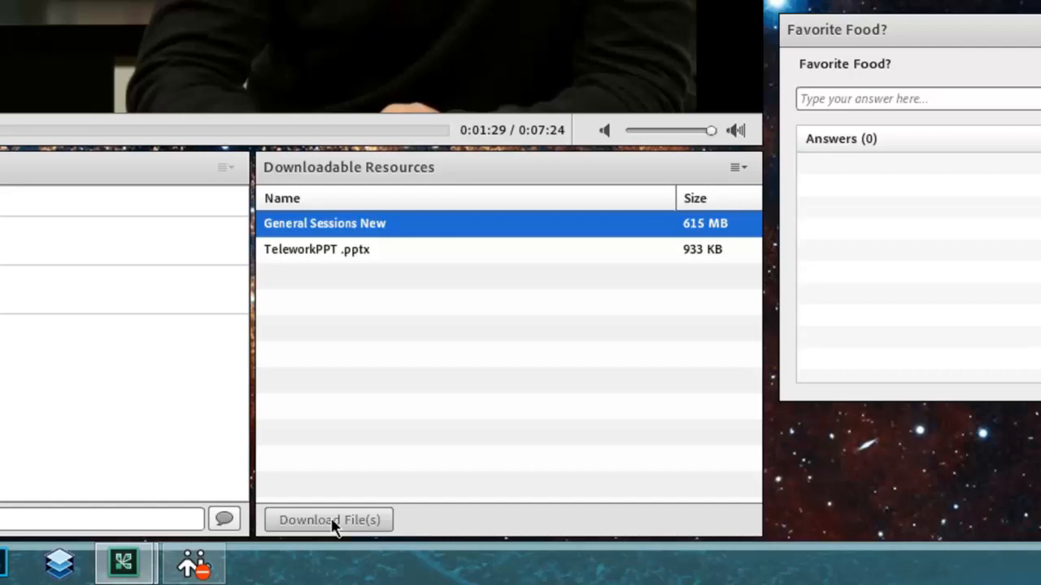
mouse_move(358, 275)
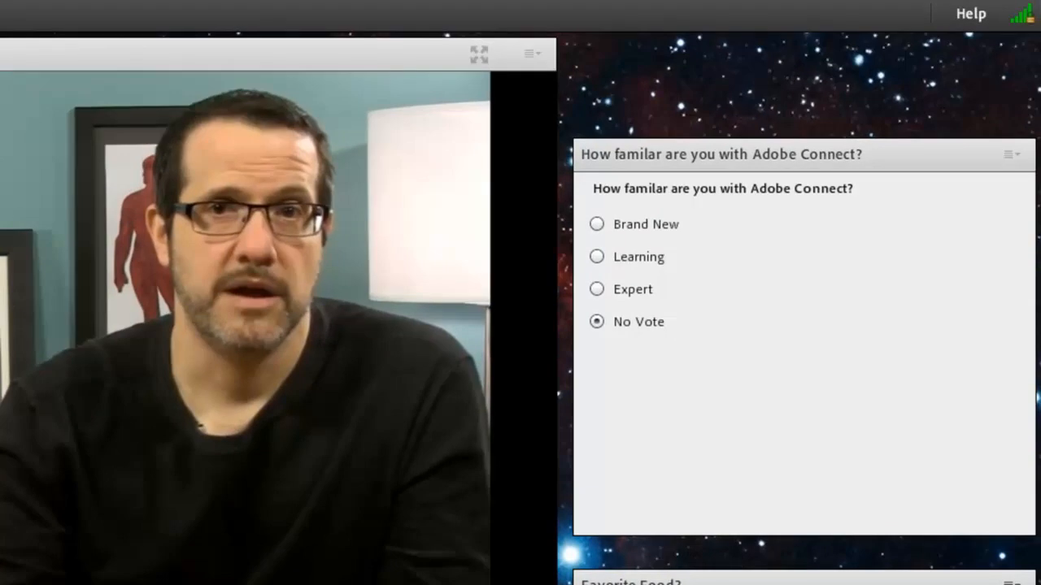
mouse_move(831, 250)
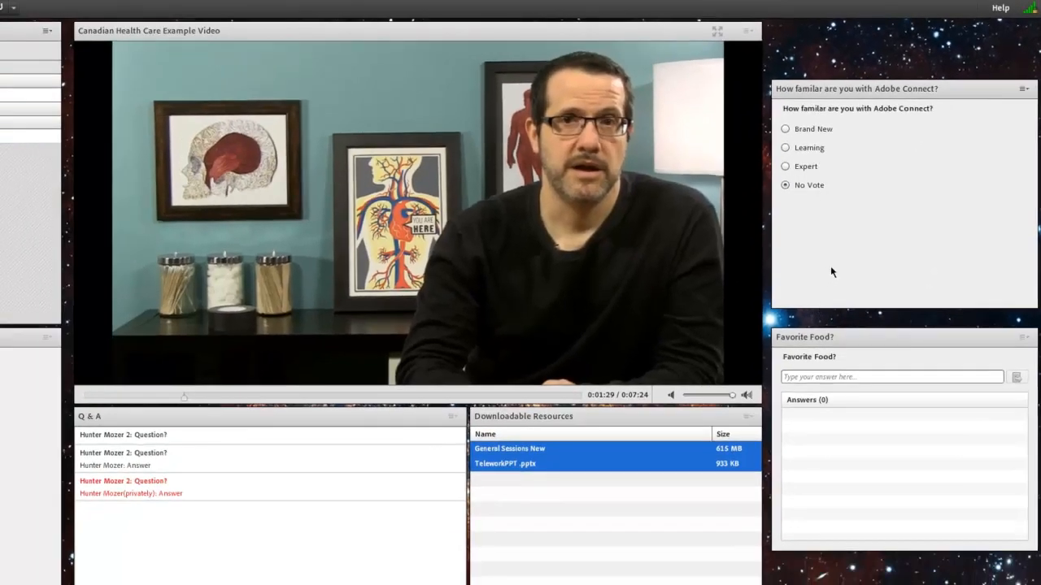
mouse_move(846, 154)
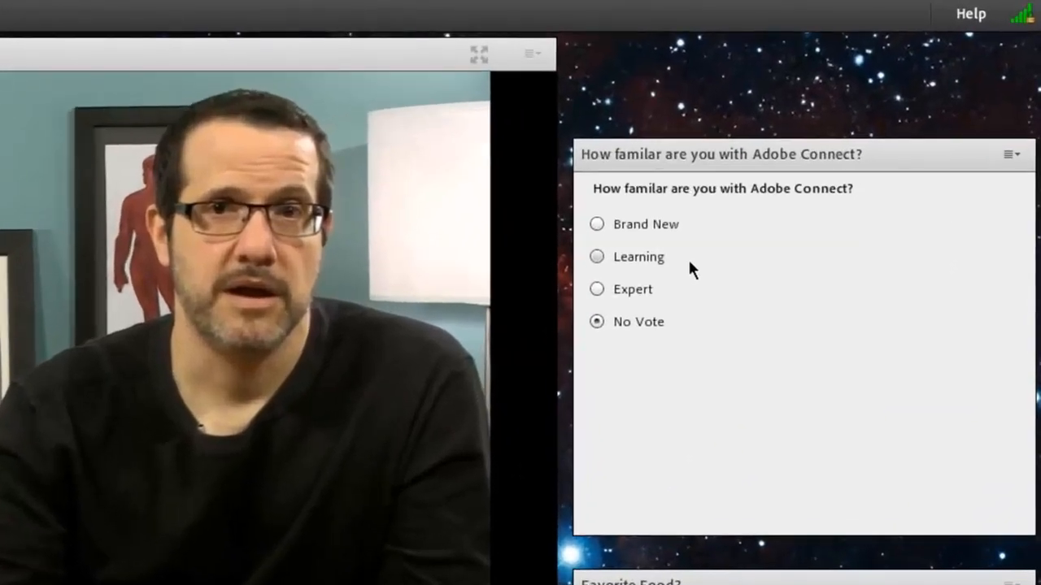
mouse_move(597, 250)
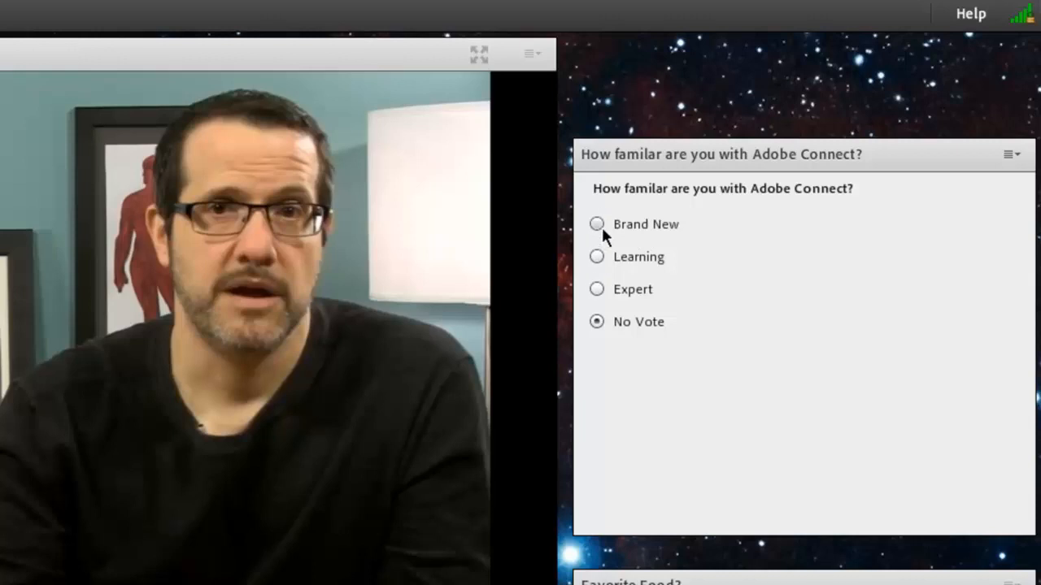
Cast a vote for Brand New in the Adobe Connect familiarity poll
left_click(595, 224)
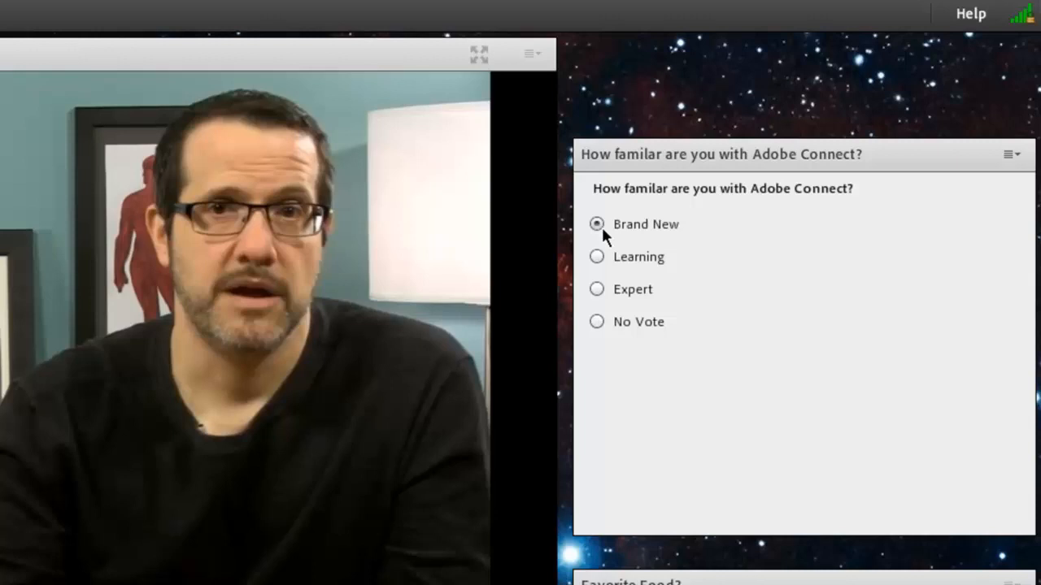
mouse_move(643, 231)
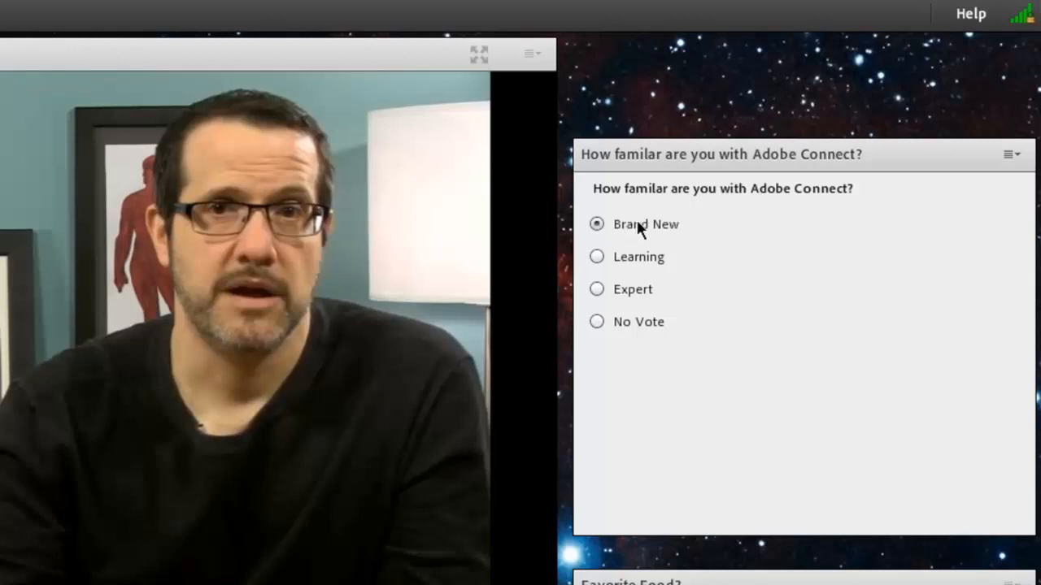
mouse_move(602, 241)
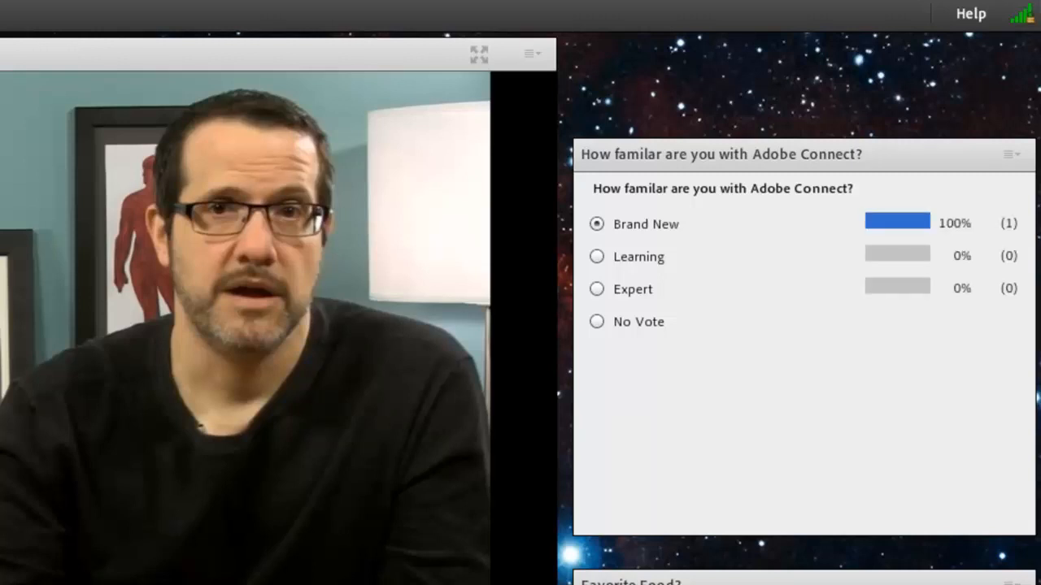
mouse_move(947, 340)
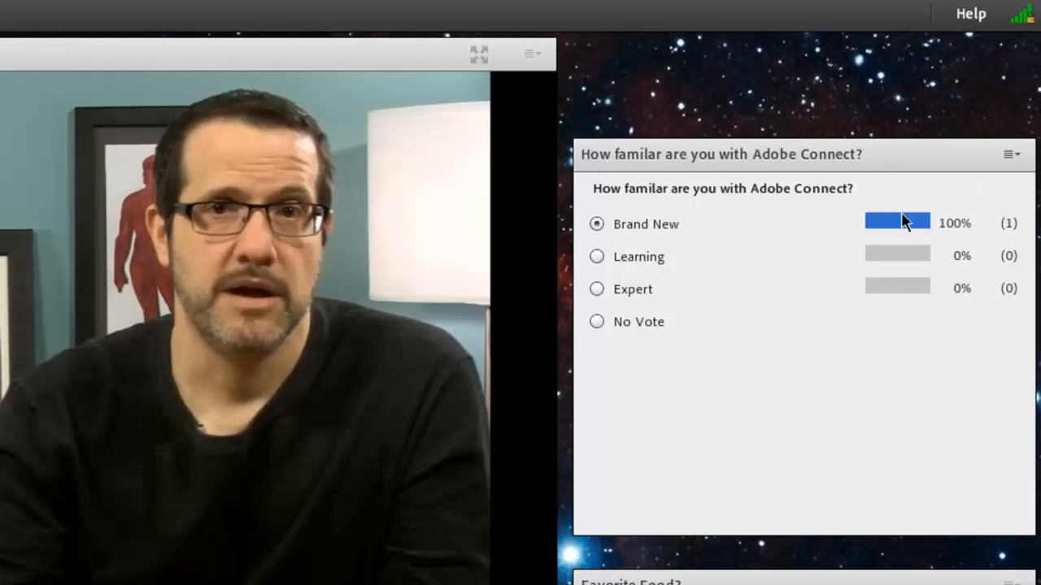
mouse_move(901, 270)
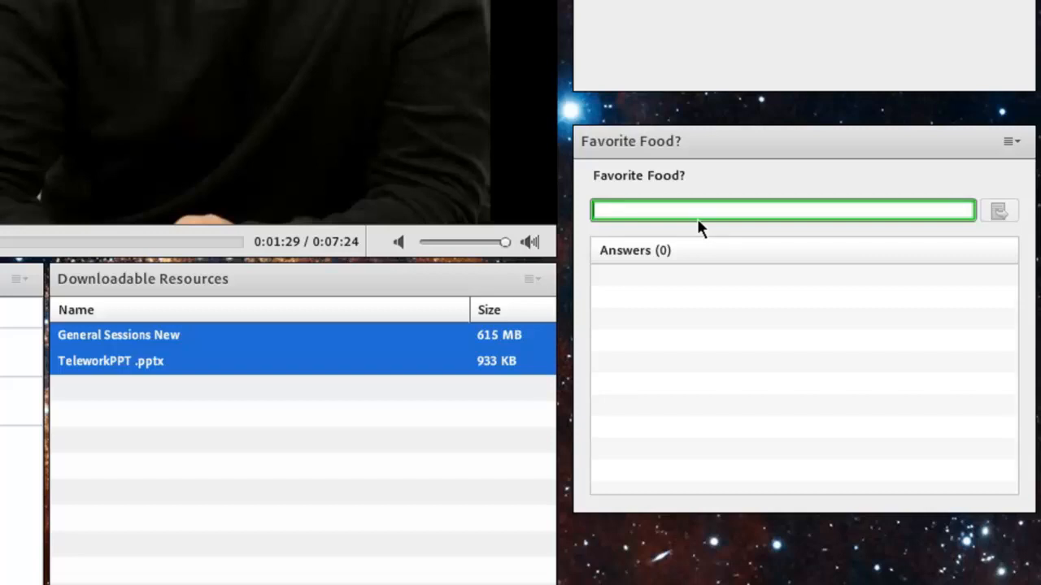
Answer the Favorite Food question with 'Pizza' and send it
type("Pizza")
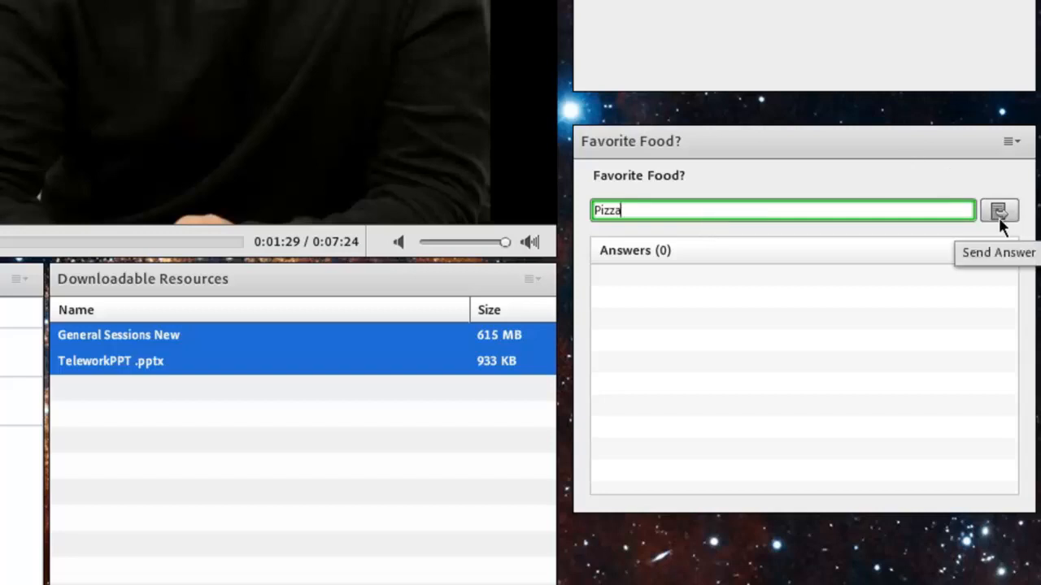
left_click(1002, 211)
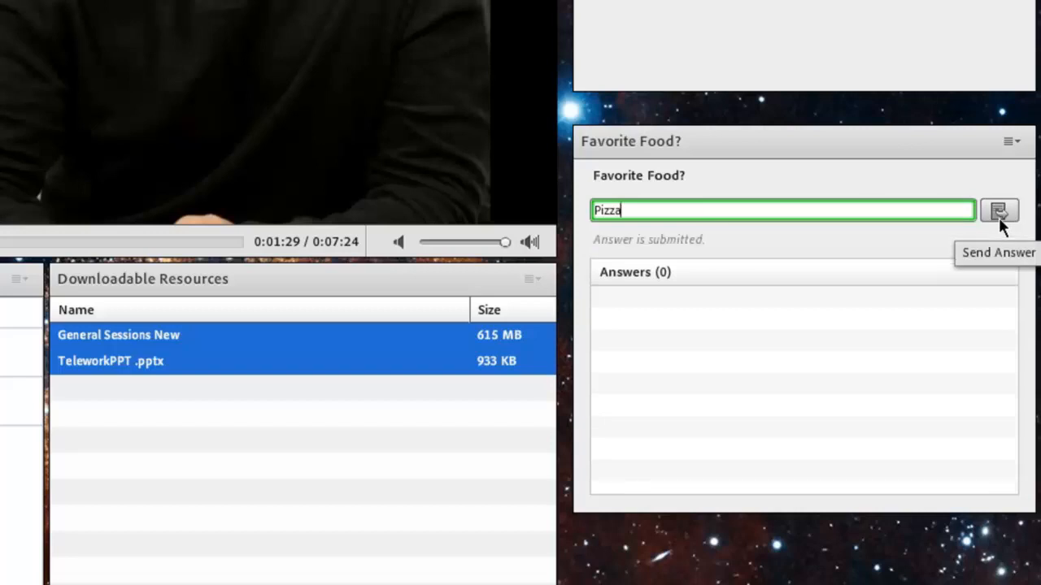
left_click(1015, 212)
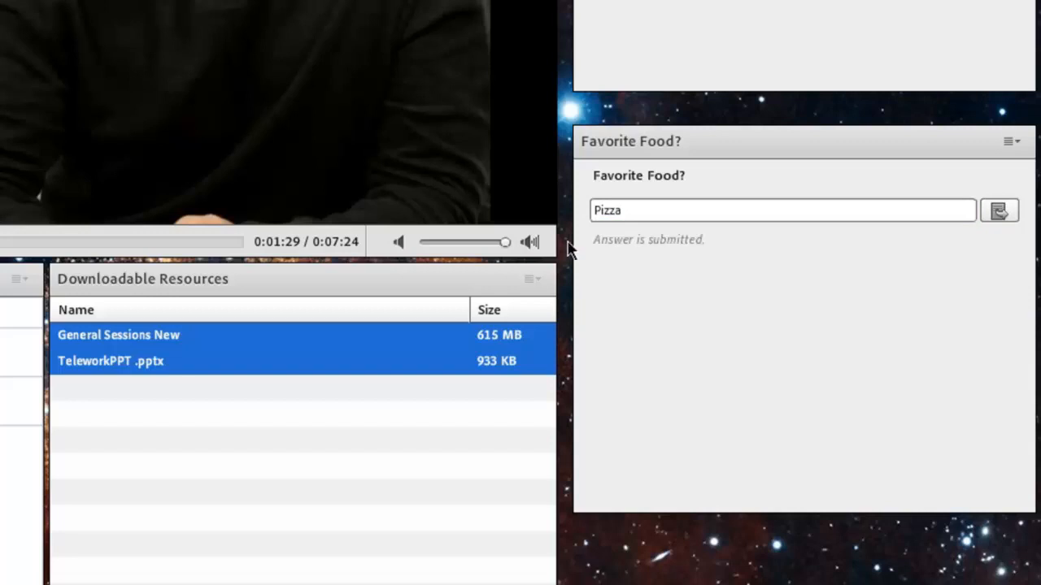
mouse_move(729, 330)
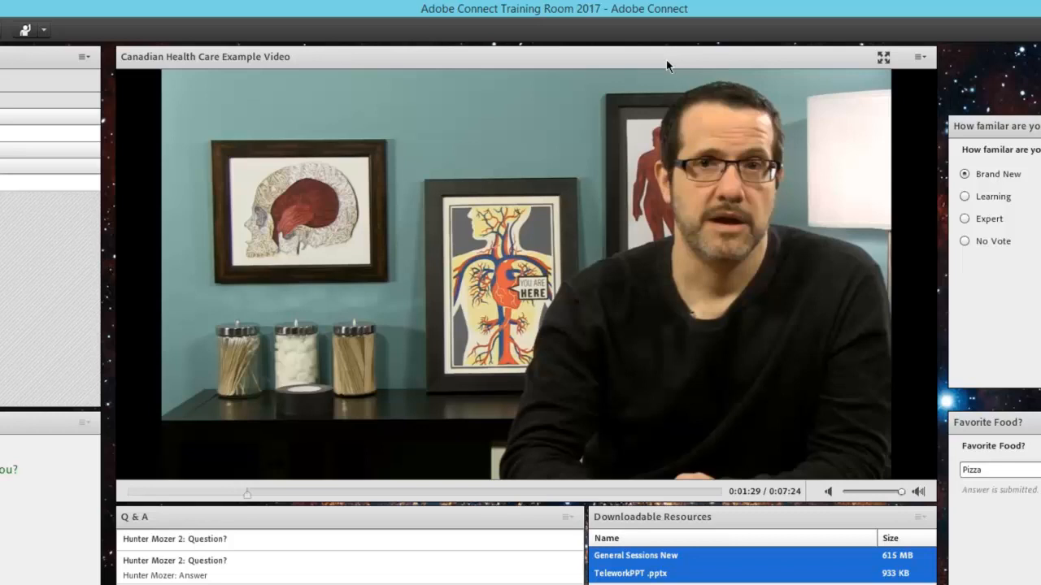
mouse_move(644, 119)
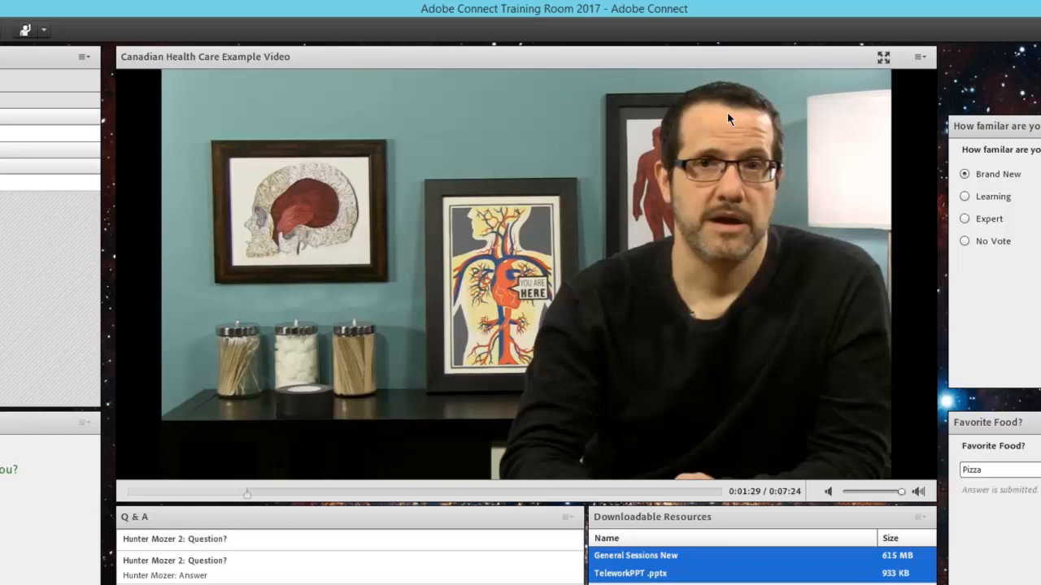
mouse_move(702, 120)
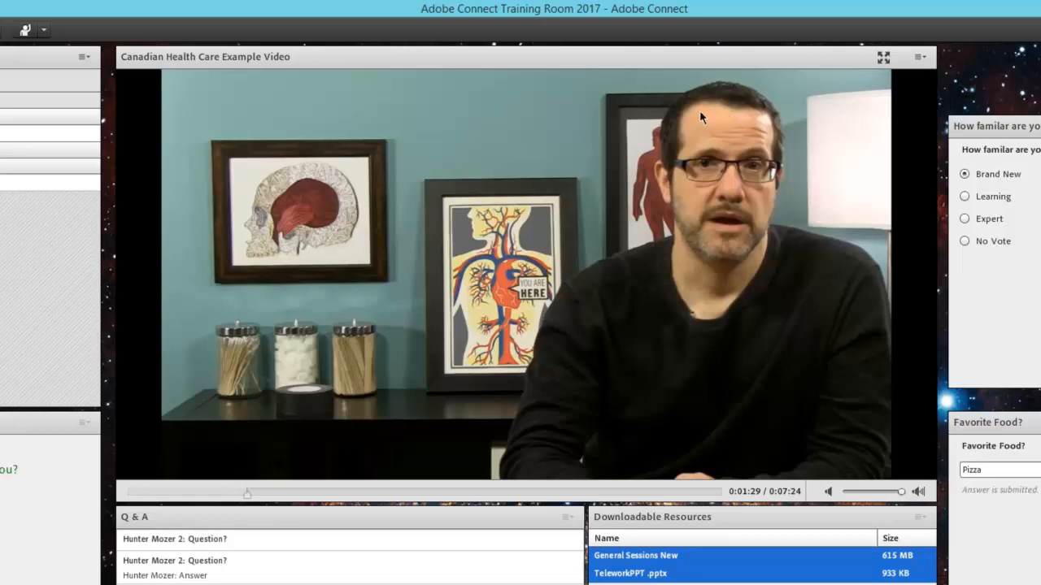
mouse_move(620, 193)
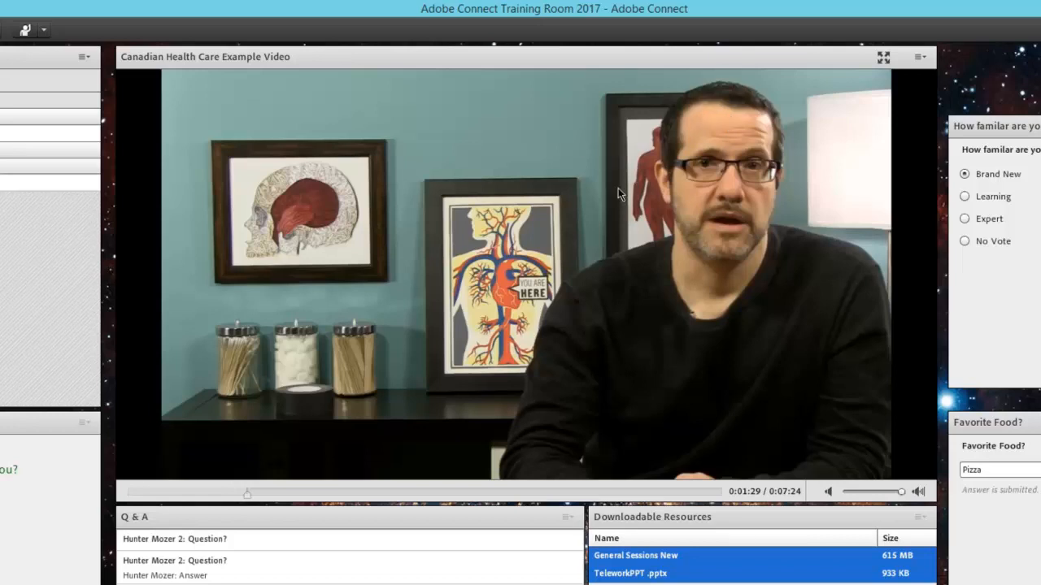
mouse_move(881, 56)
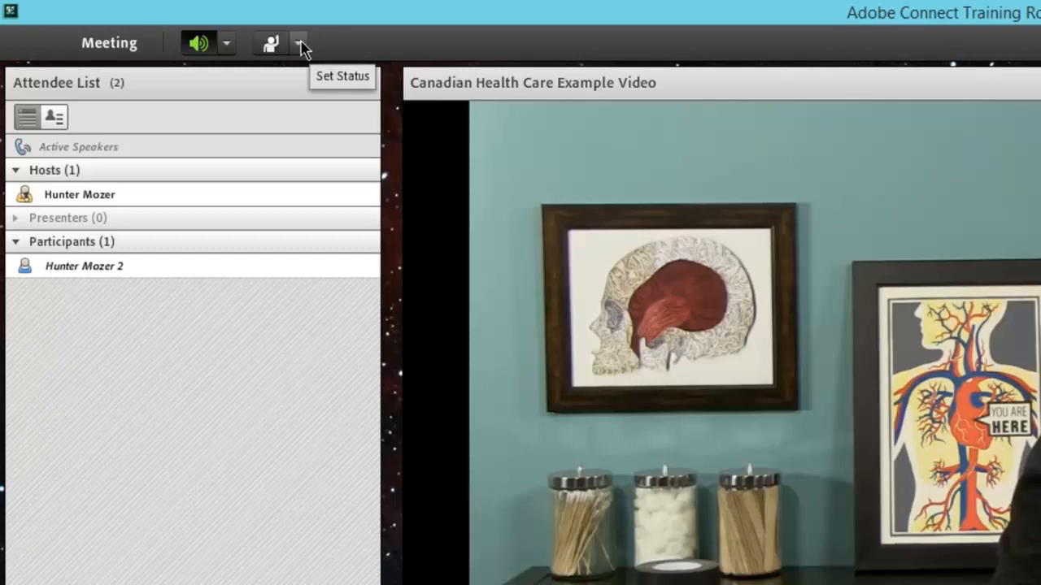
Show the Set Status list with Raise Hand, Agree, Laughter and Applause options
left_click(300, 42)
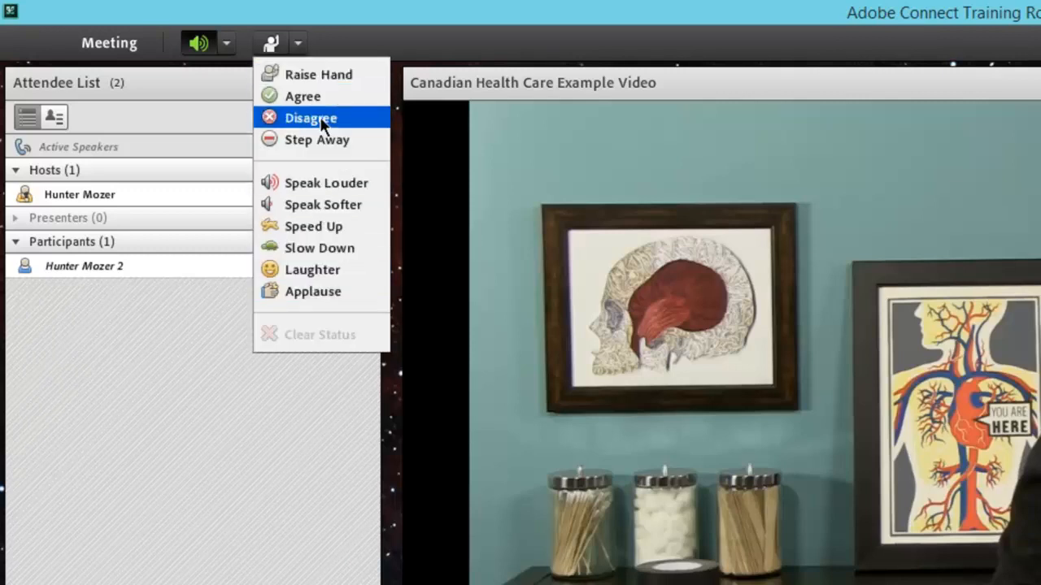
mouse_move(332, 75)
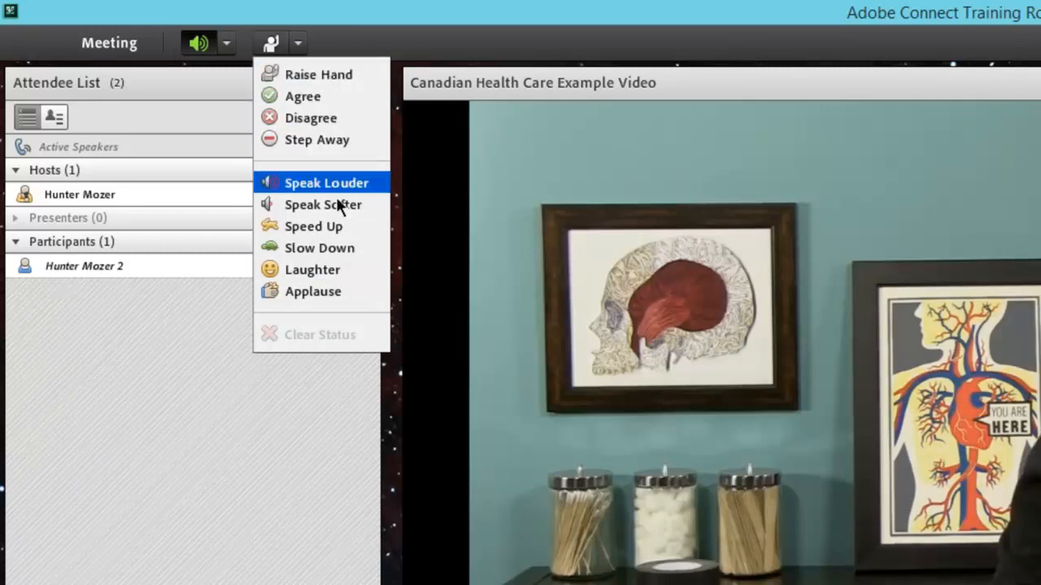
mouse_move(302, 96)
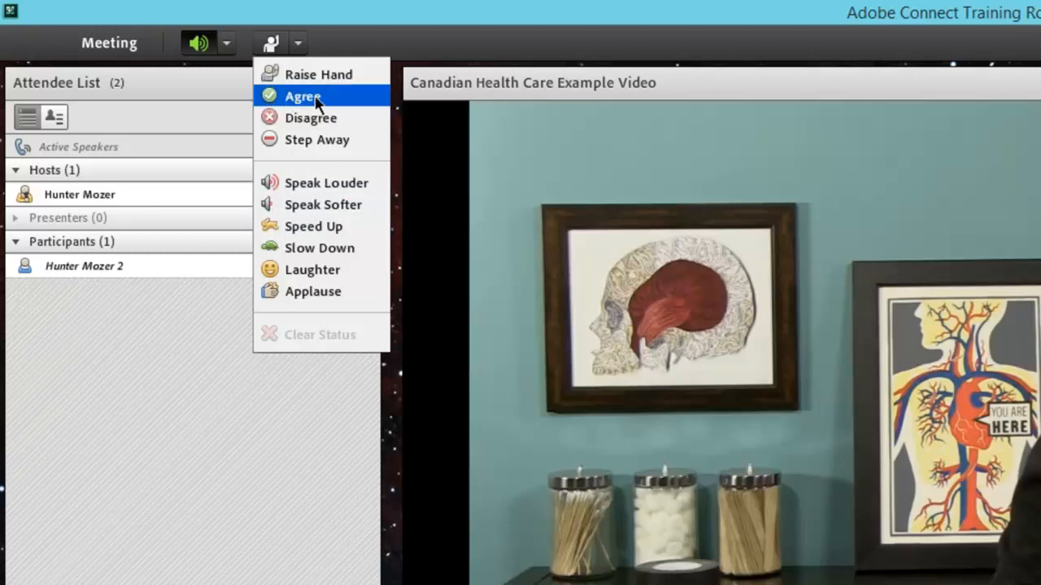
mouse_move(322, 140)
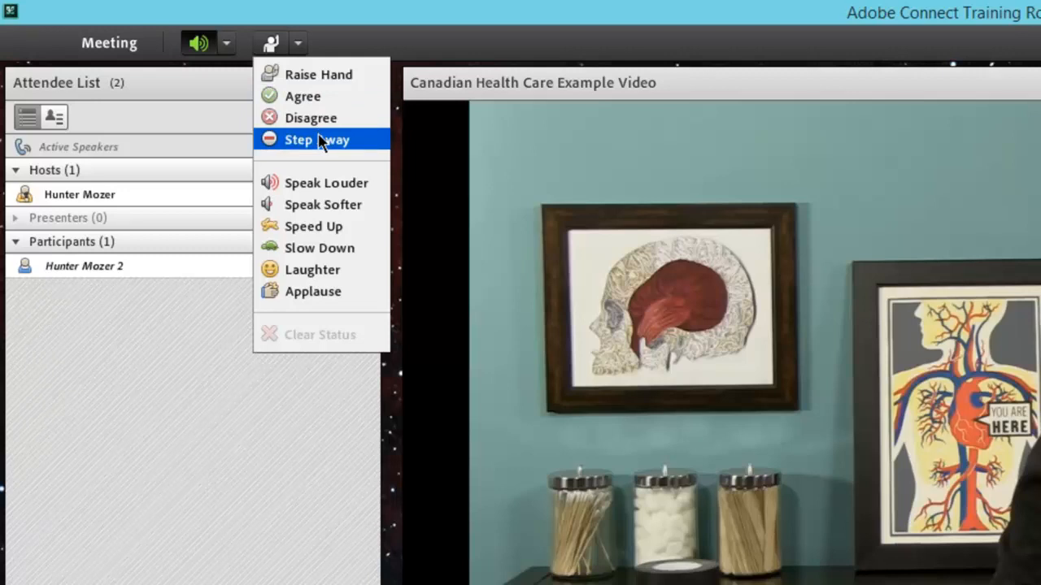
mouse_move(319, 292)
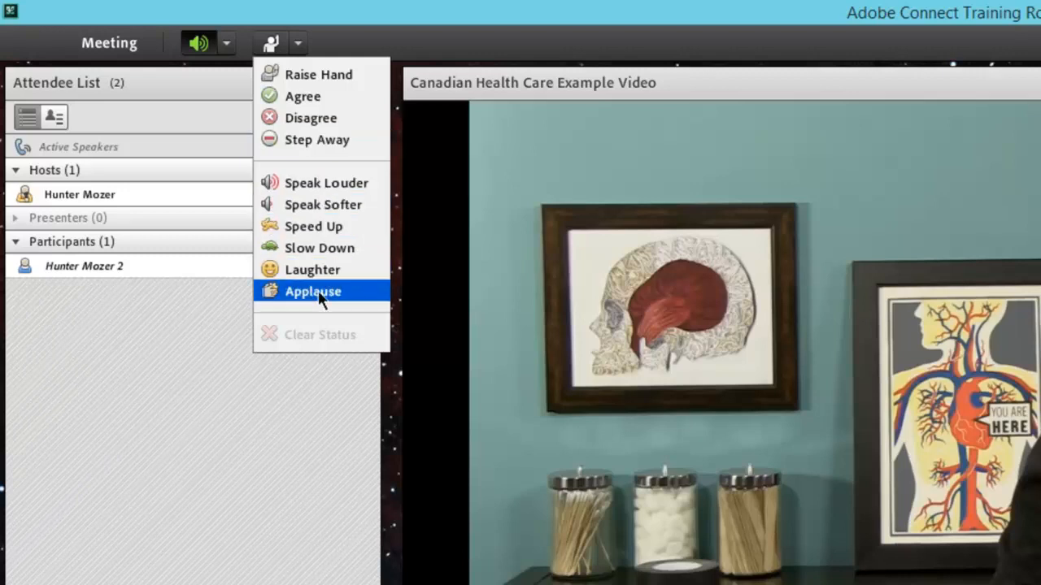
mouse_move(326, 270)
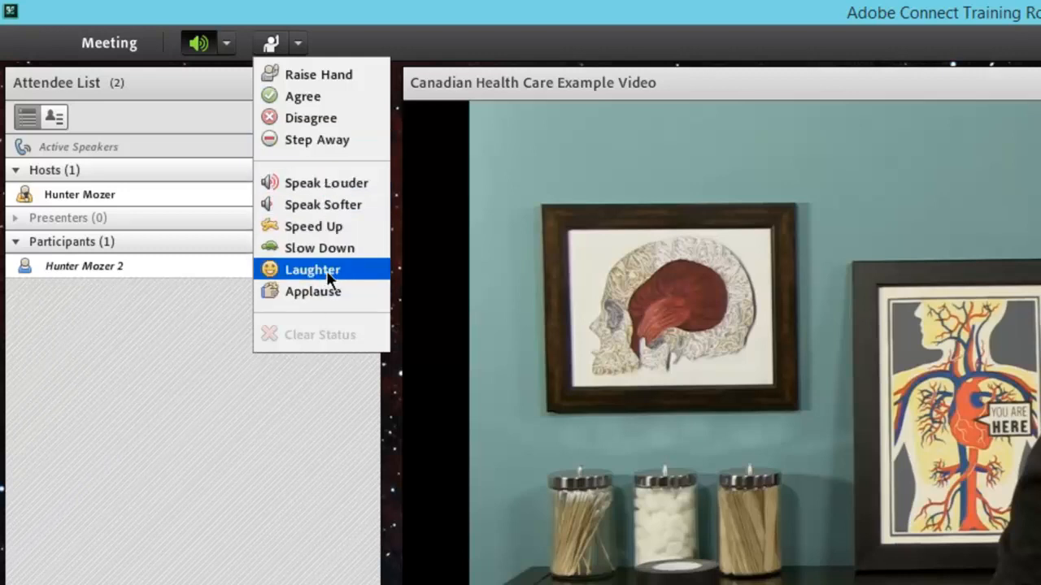
mouse_move(327, 291)
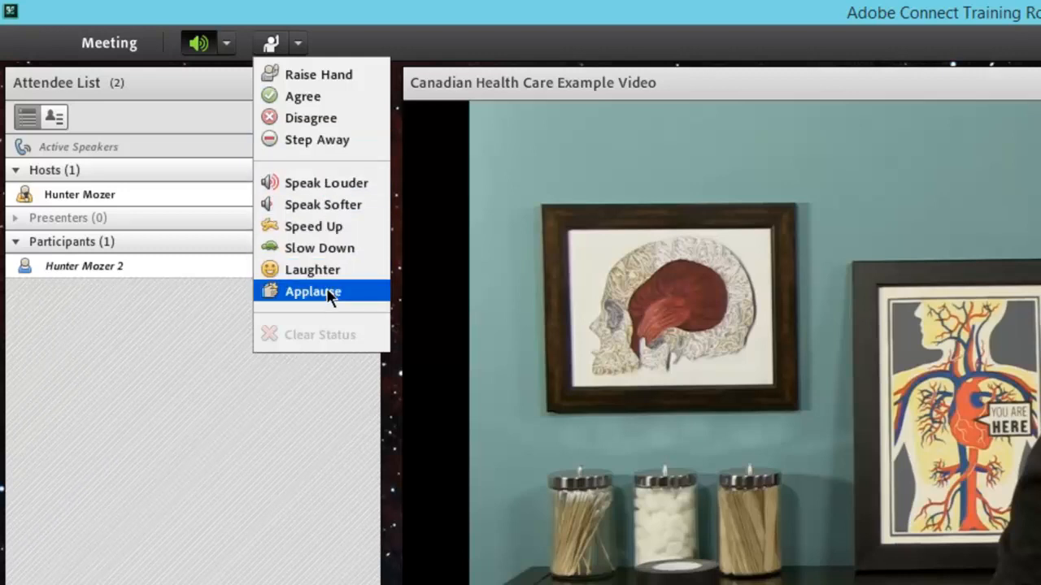
mouse_move(327, 232)
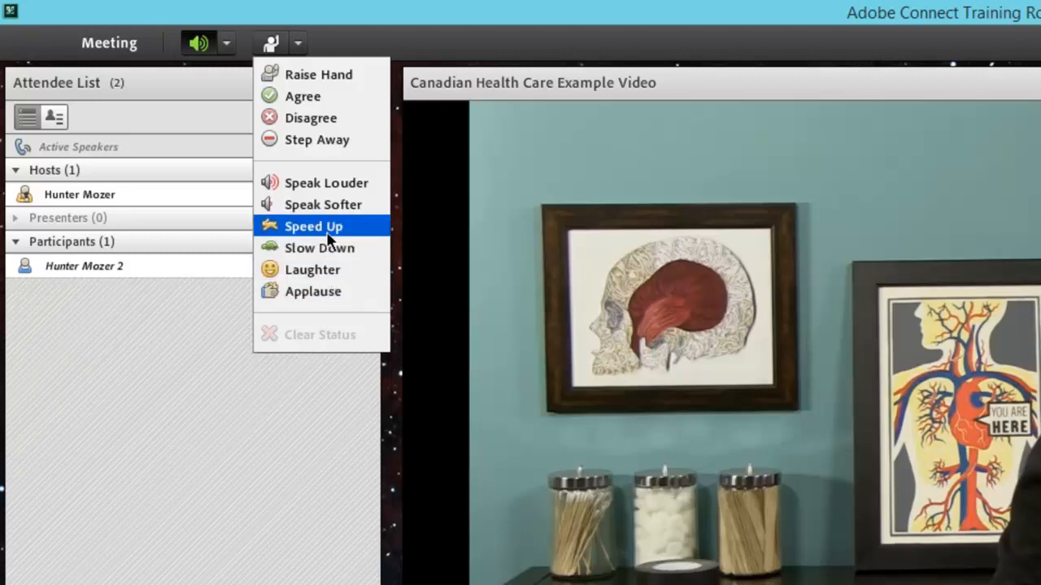
mouse_move(329, 250)
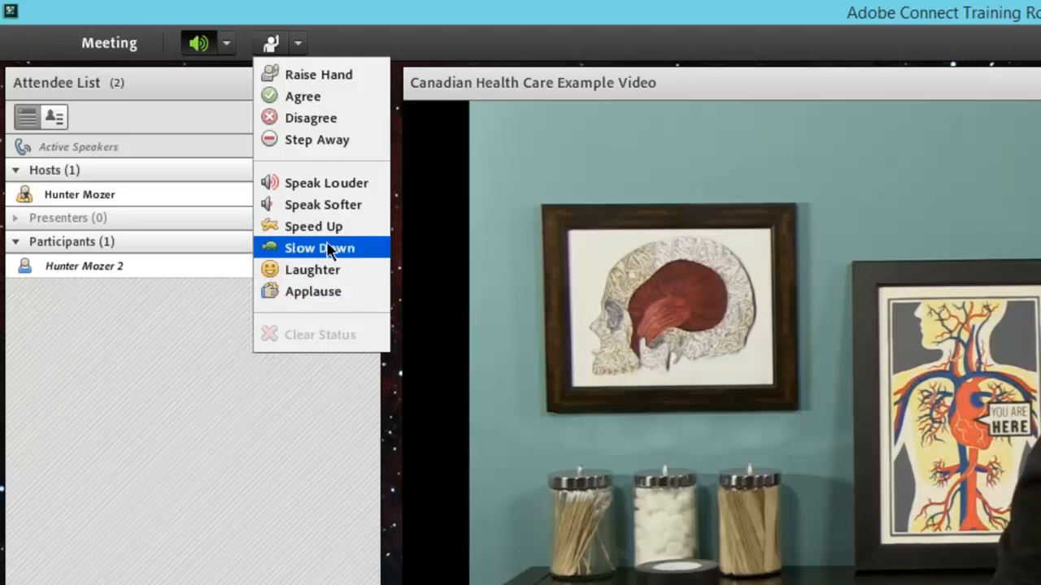
mouse_move(327, 259)
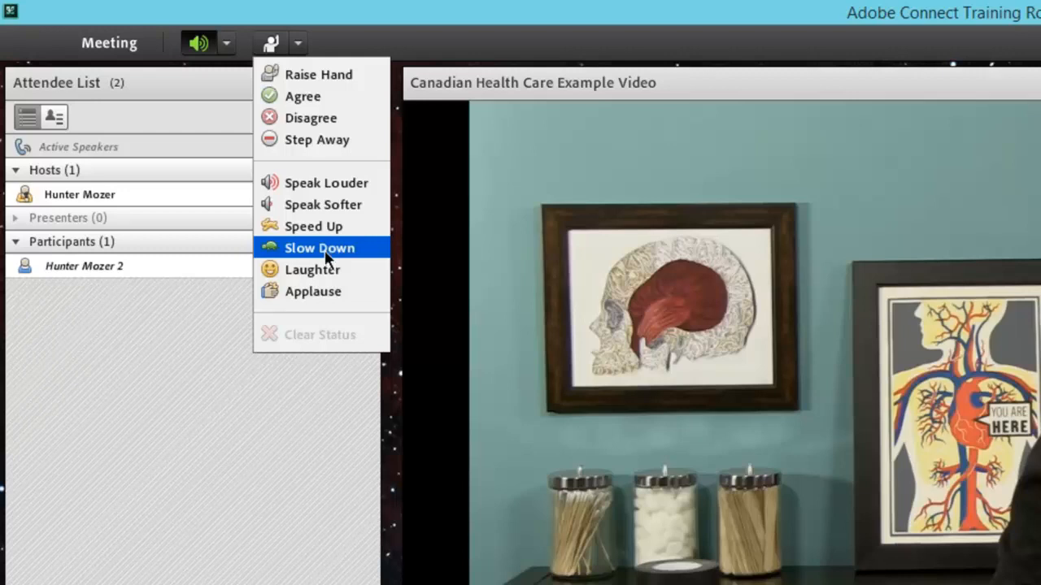
Set status to Slow Down, select own attendee entry, and bring the status list back up
left_click(319, 247)
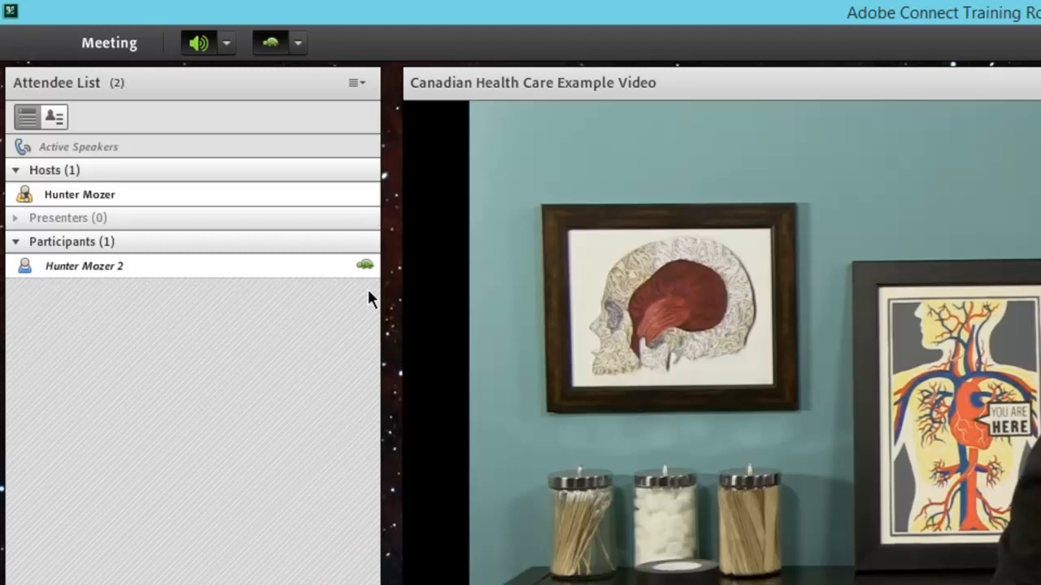
mouse_move(370, 293)
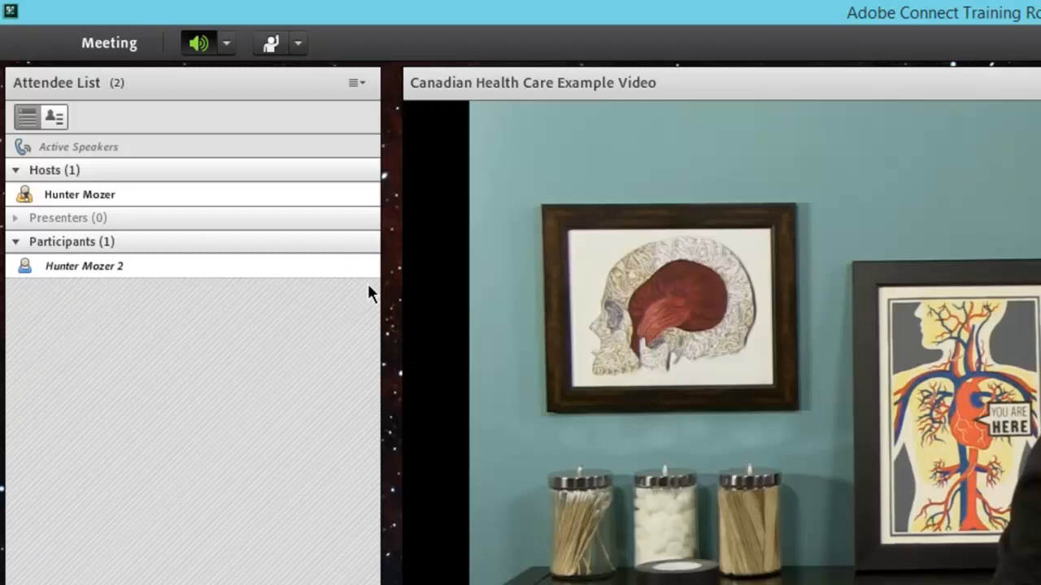
left_click(85, 266)
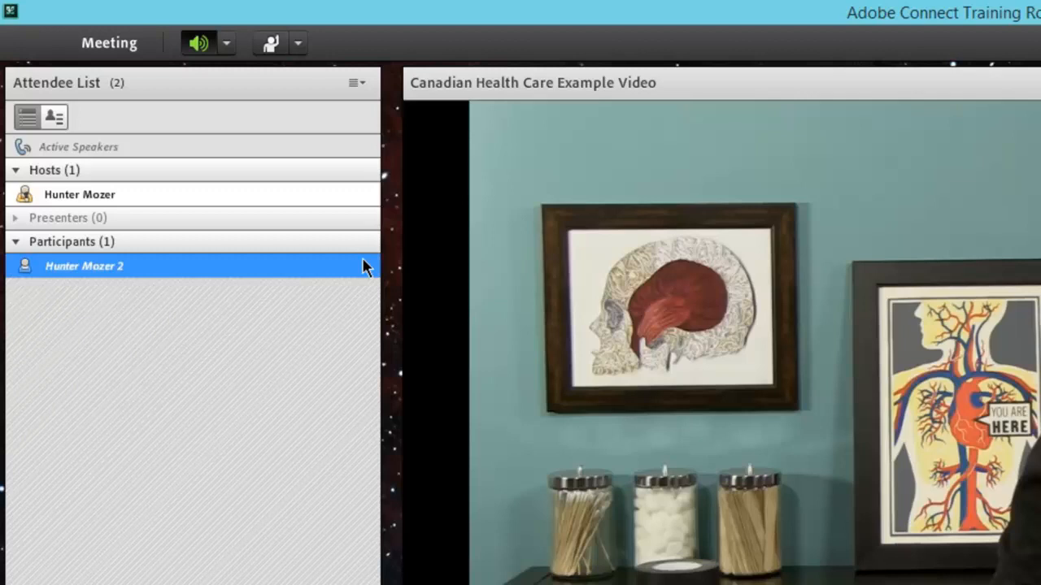
left_click(296, 42)
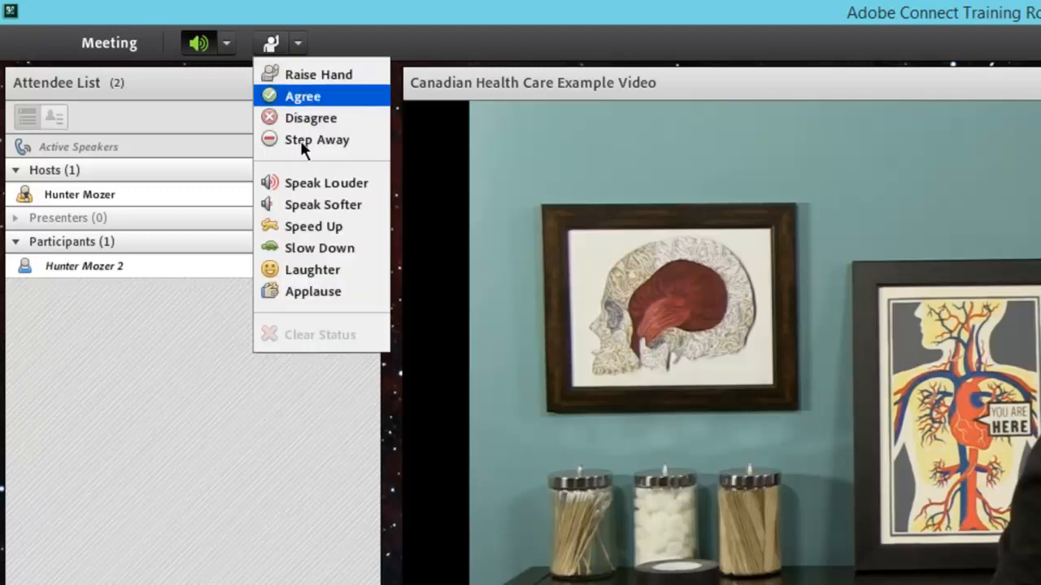